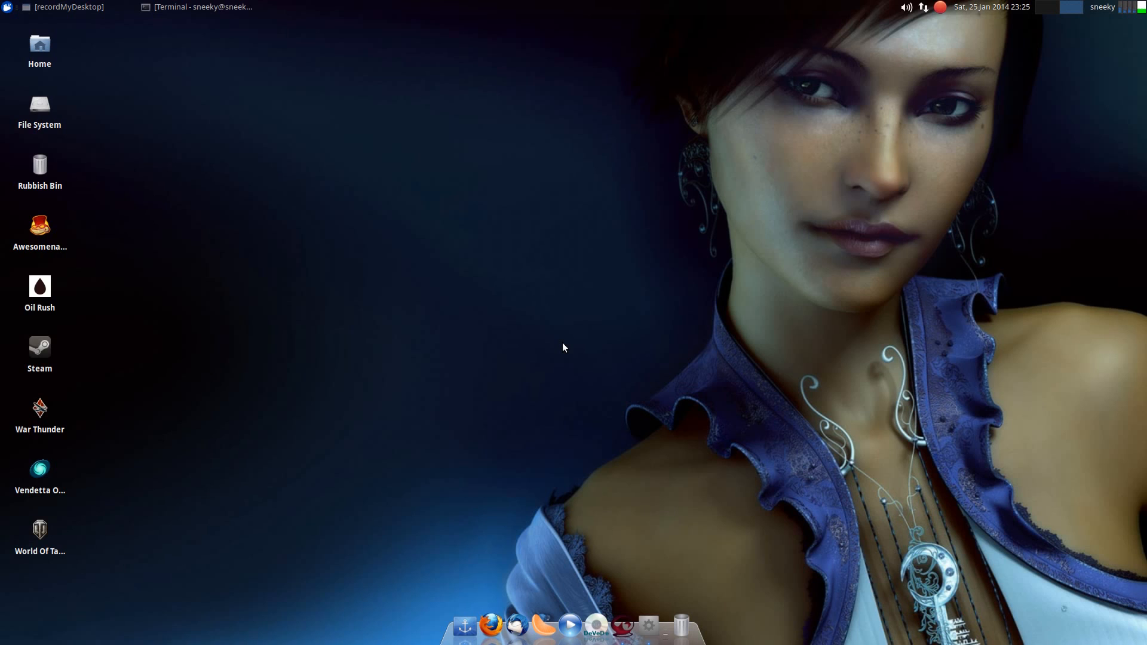
mouse_move(571, 340)
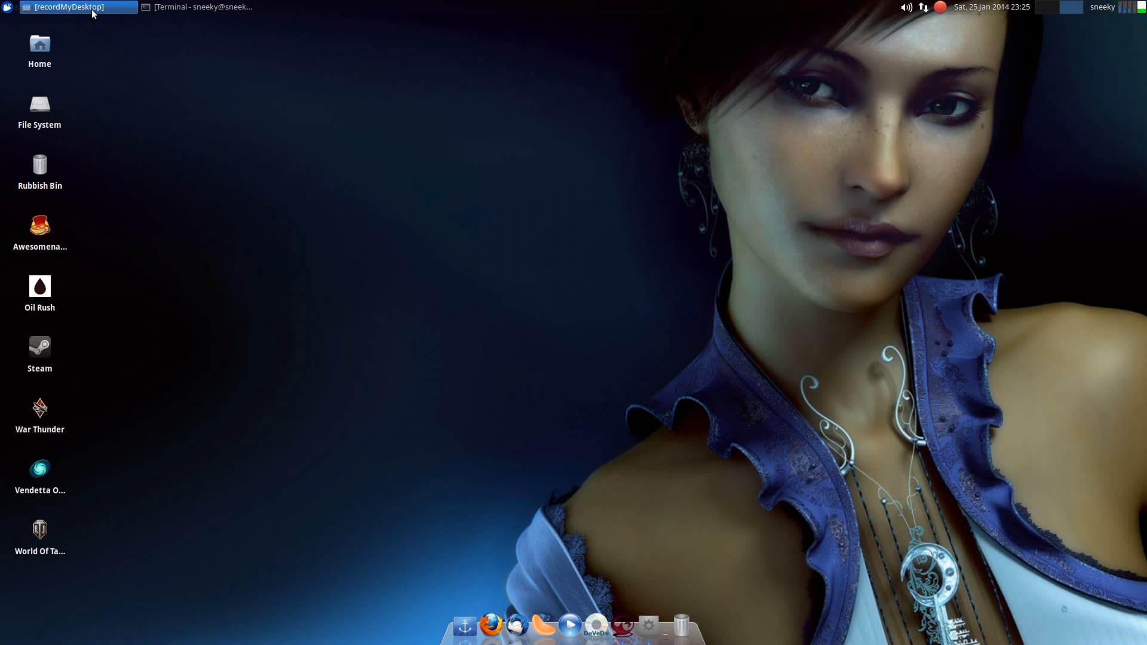
Restore the recordMyDesktop window from the taskbar so its desktop preview shows
left_click(70, 6)
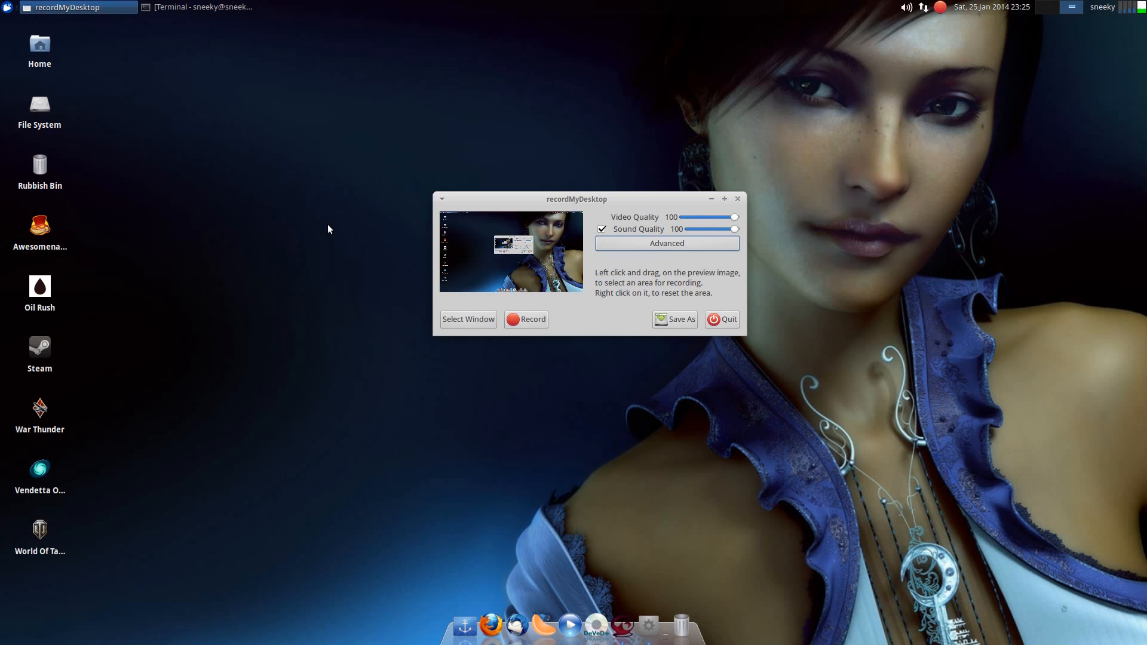
mouse_move(600, 200)
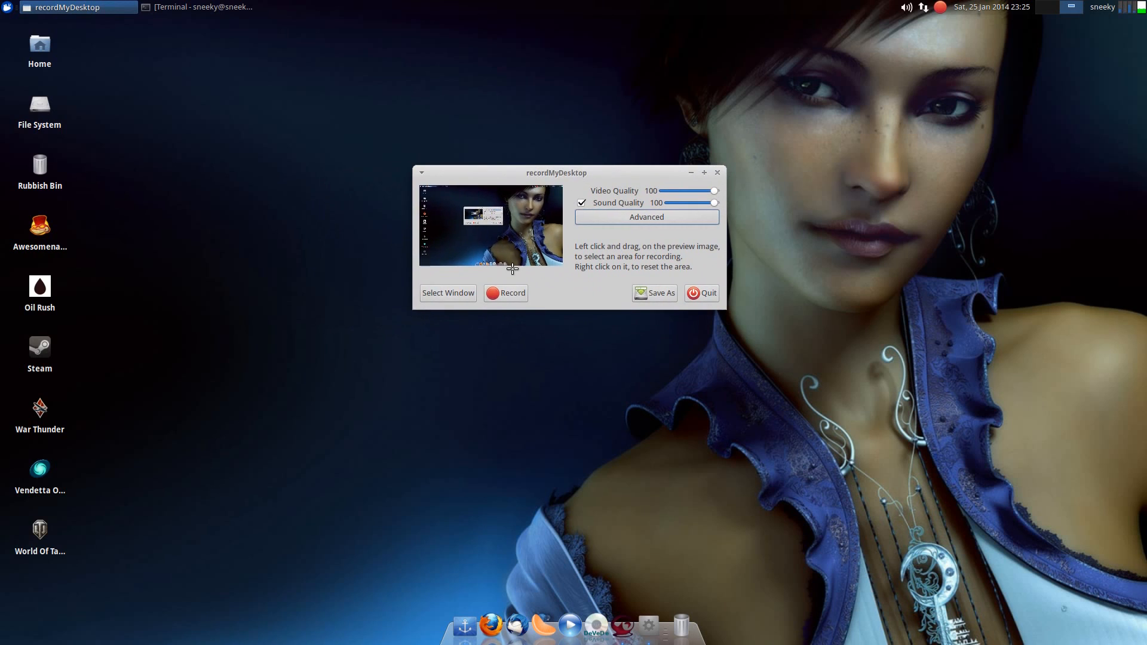
mouse_move(380, 388)
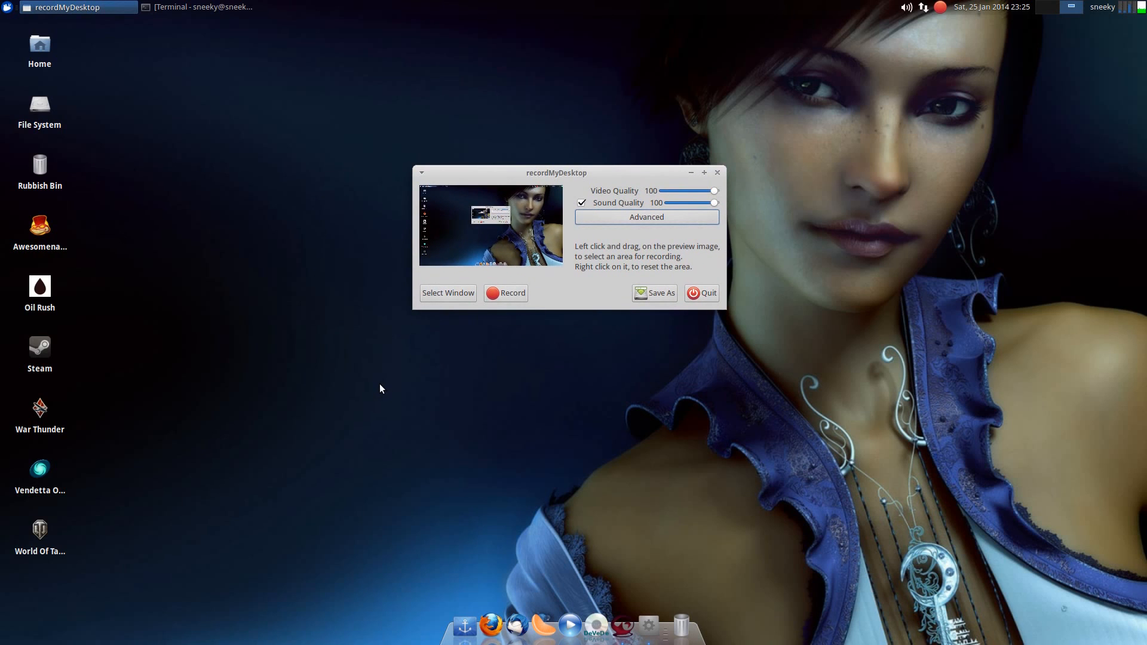
mouse_move(443, 337)
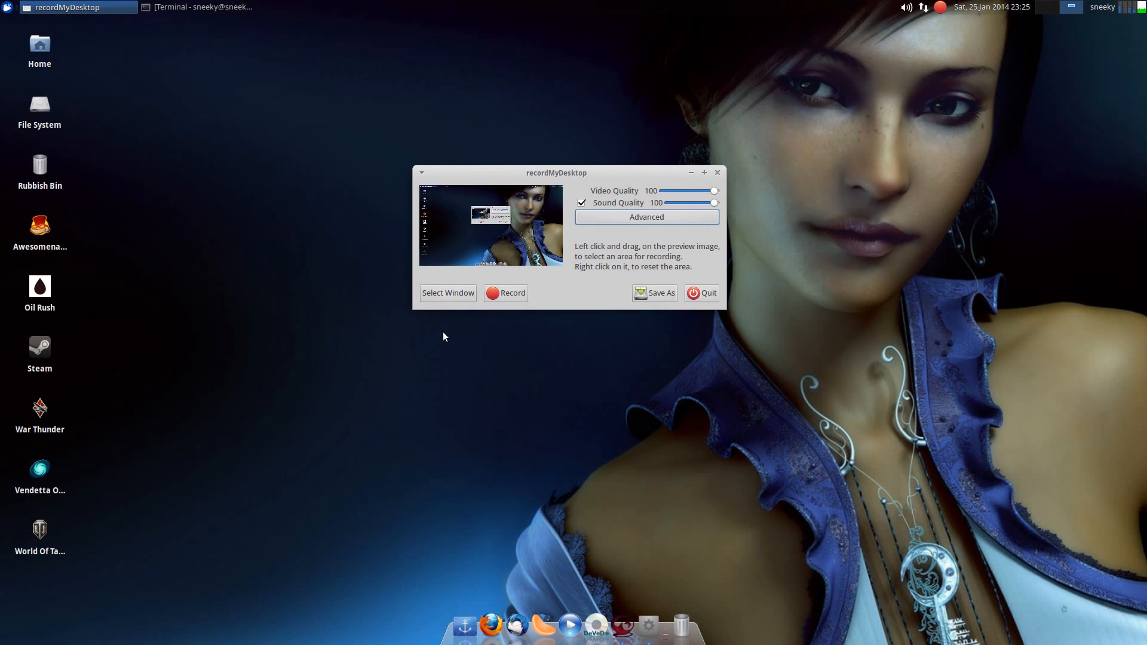
mouse_move(627, 194)
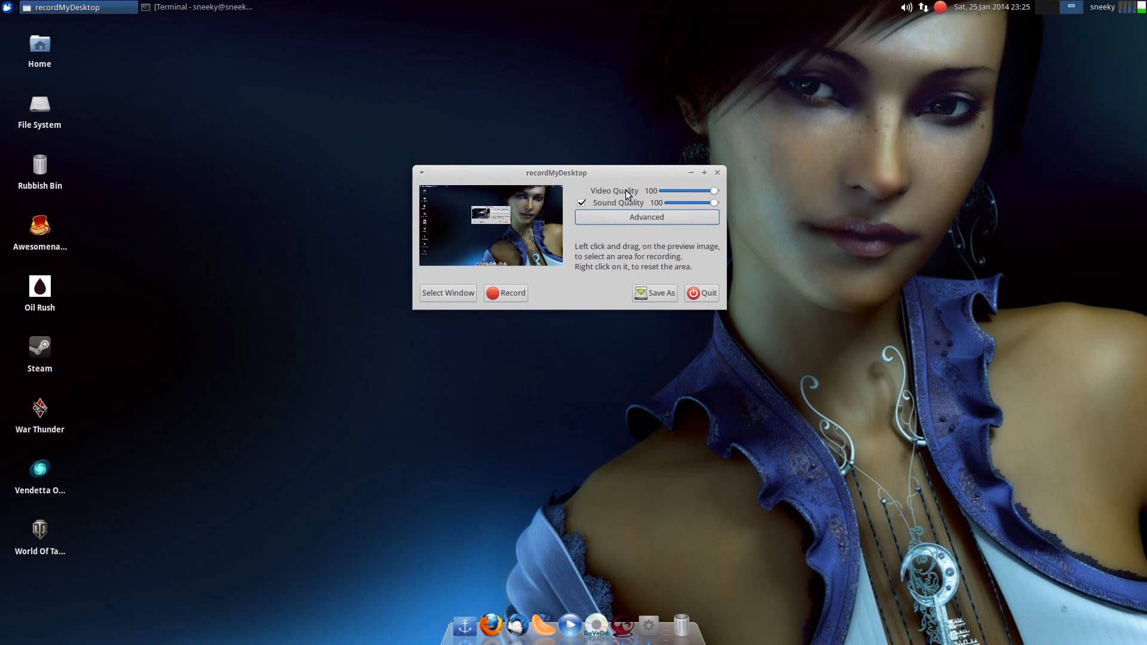
mouse_move(626, 208)
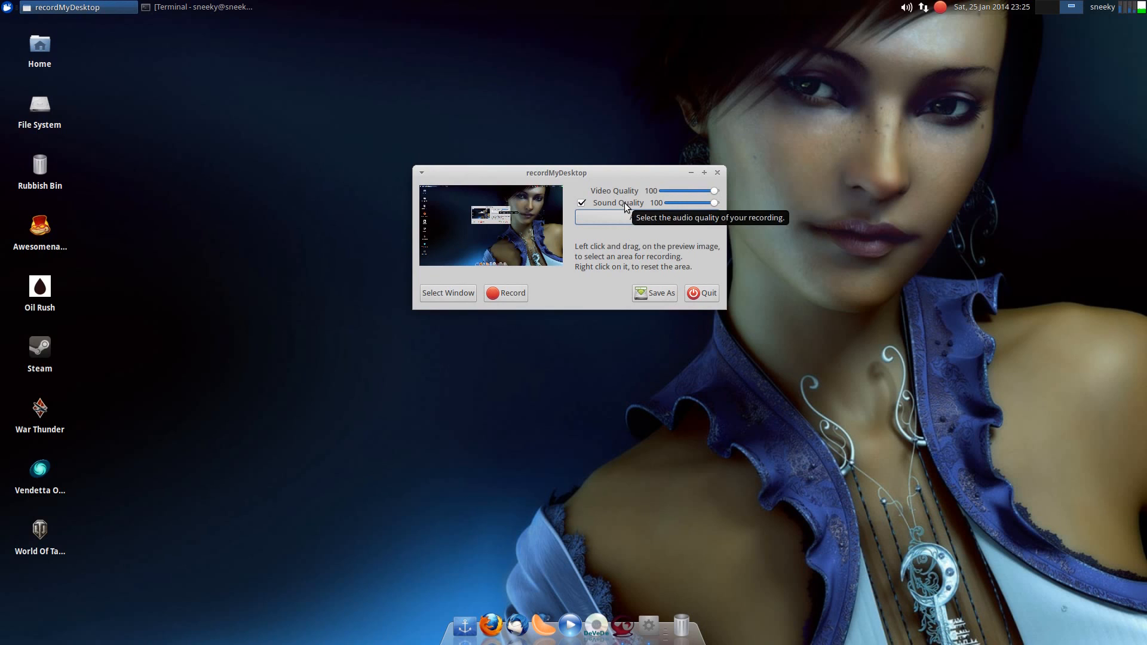
mouse_move(743, 199)
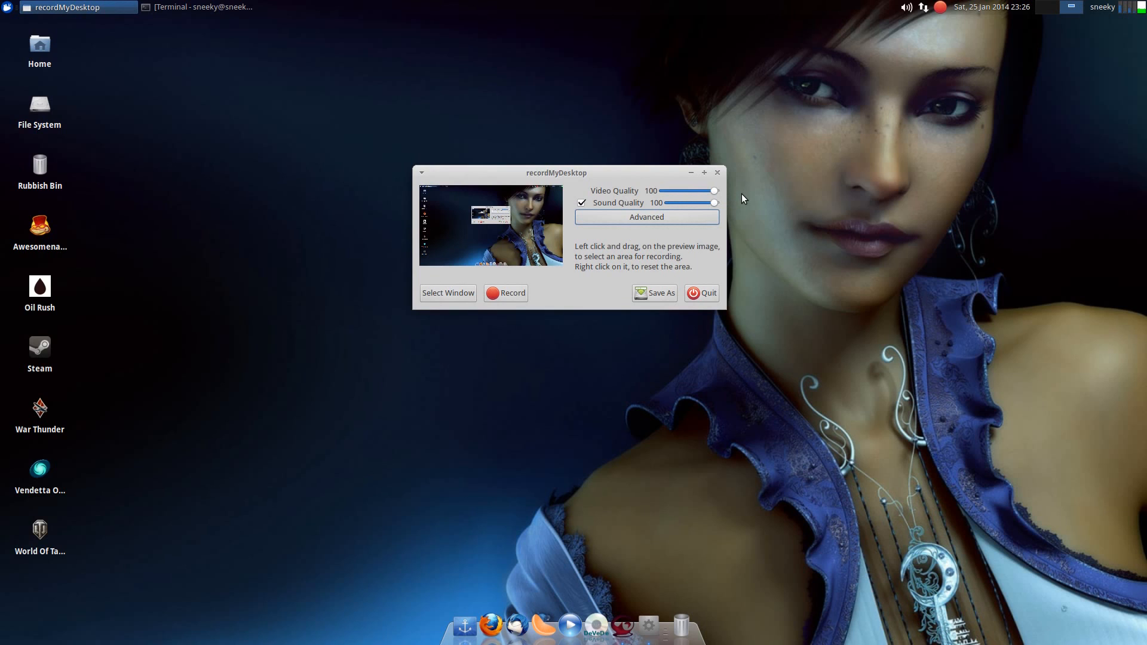
mouse_move(759, 235)
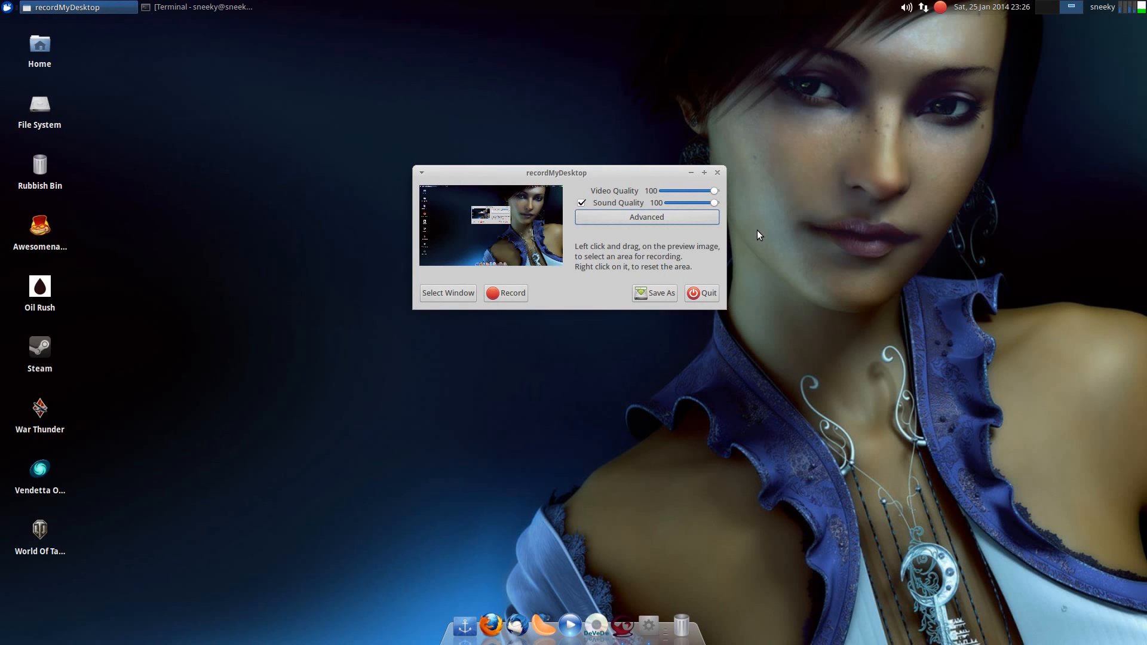
mouse_move(642, 231)
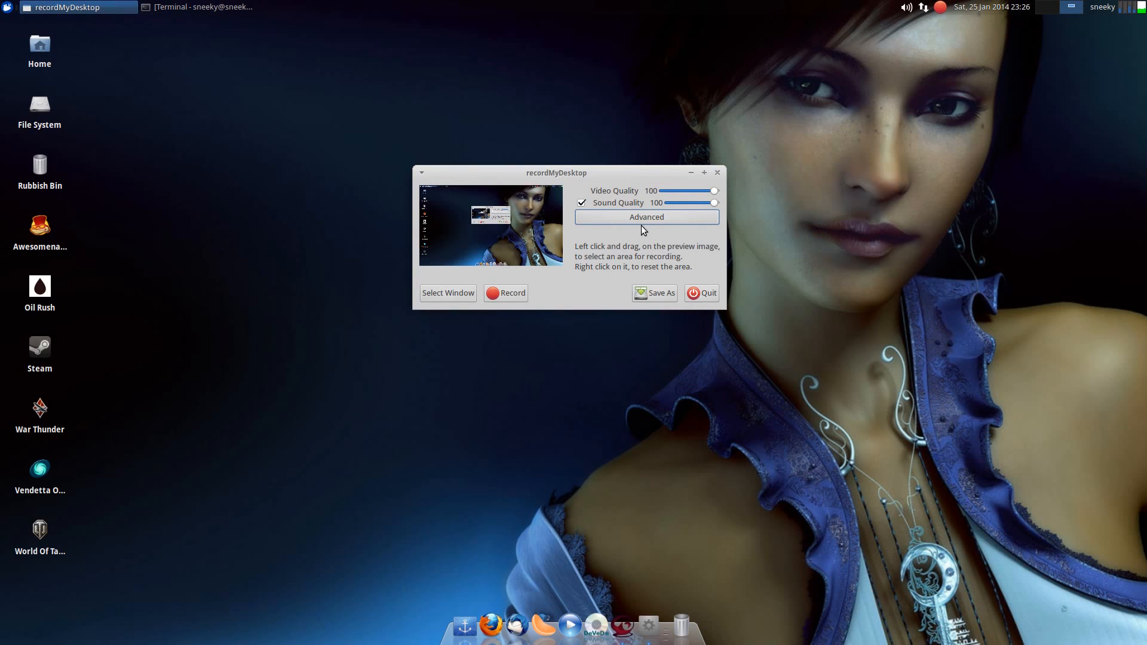
Bring up the Advanced settings on the Files tab with /tmp as working directory
left_click(646, 217)
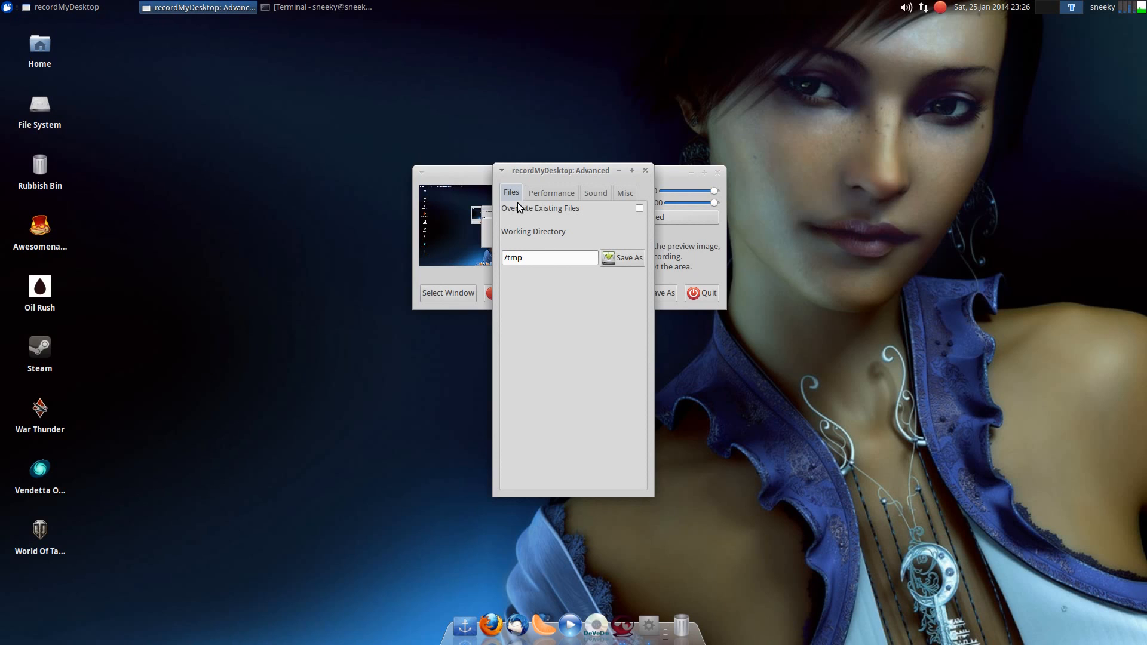
mouse_move(563, 231)
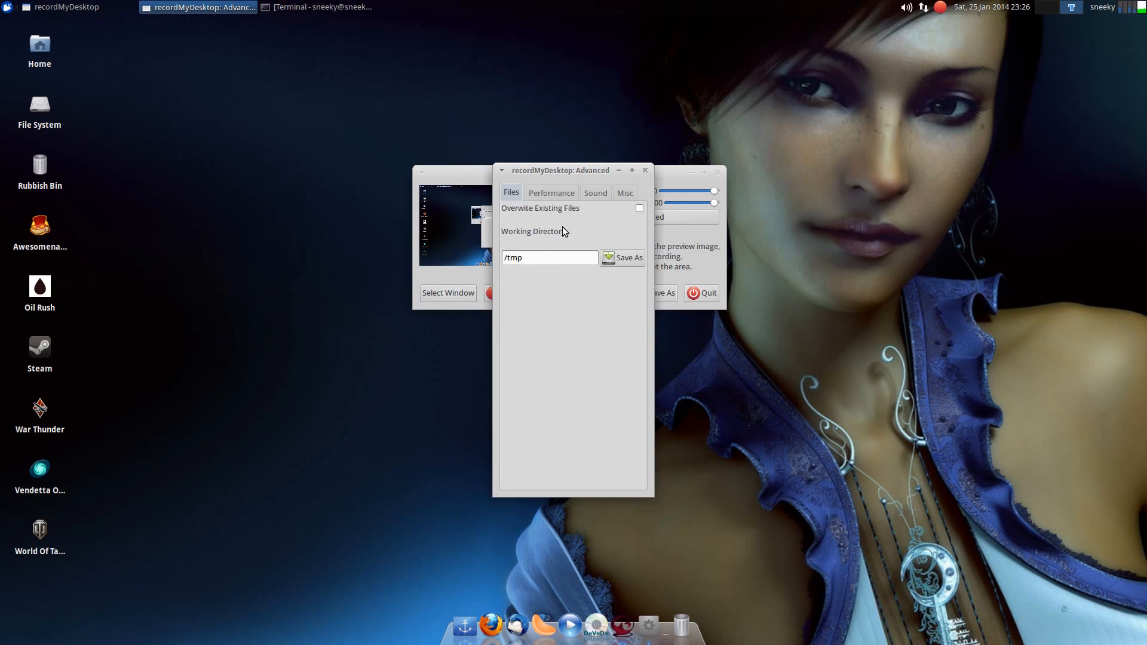
mouse_move(563, 301)
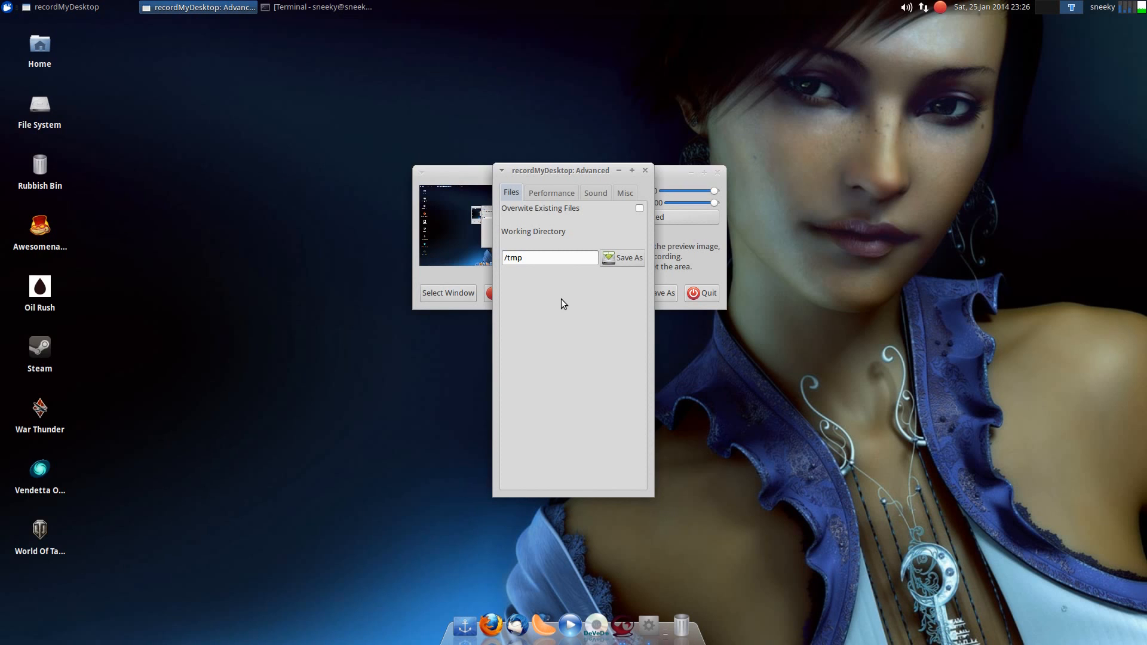
Set Performance to 20 frames per second with Zero Compression and Full shots at every frame enabled
left_click(551, 193)
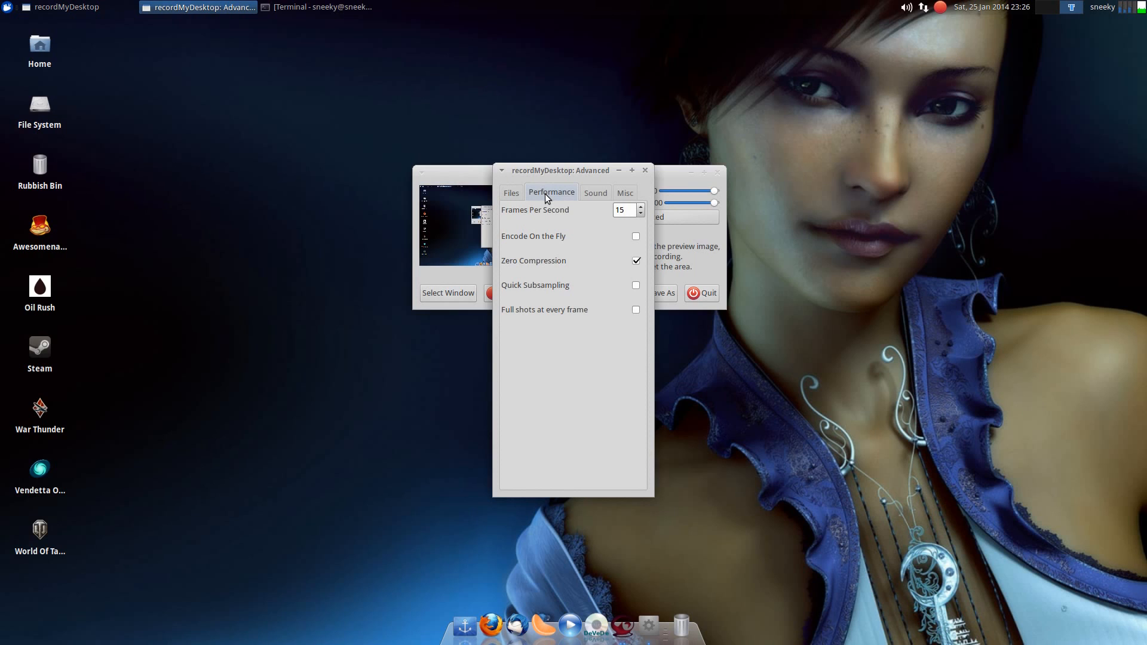
mouse_move(592, 255)
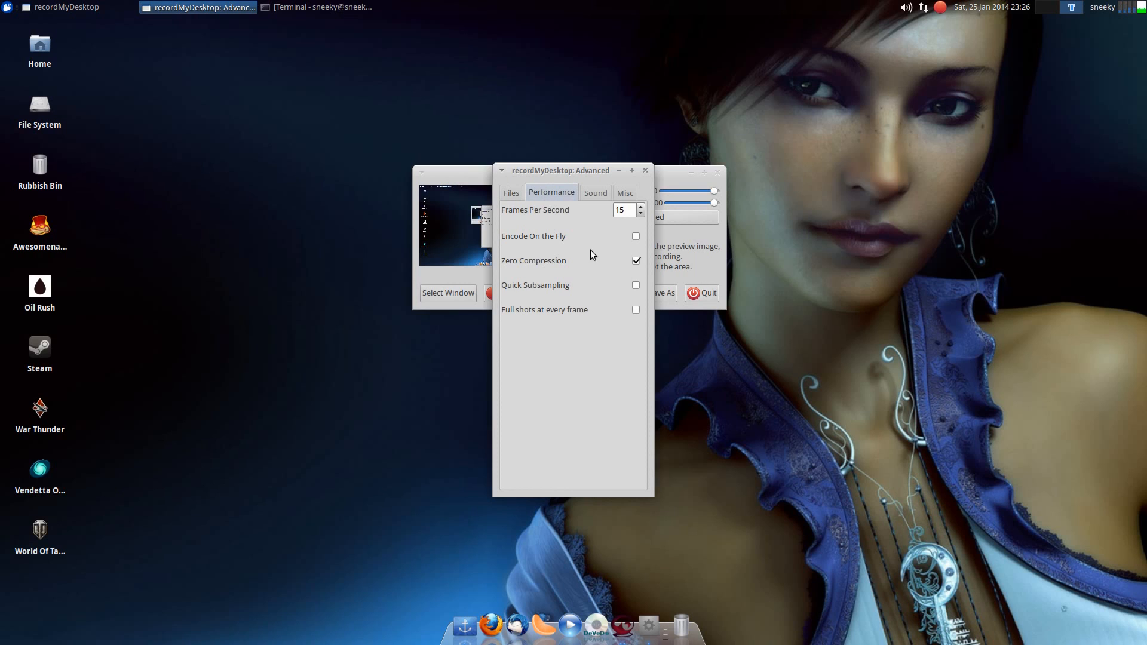
mouse_move(641, 213)
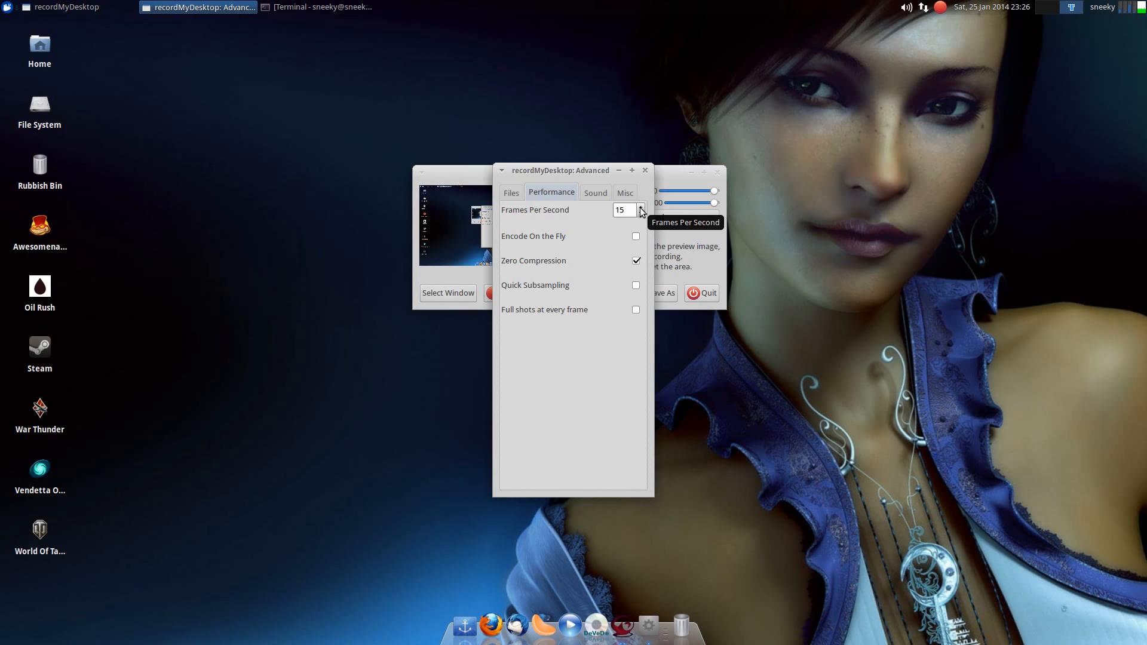
left_click(640, 206)
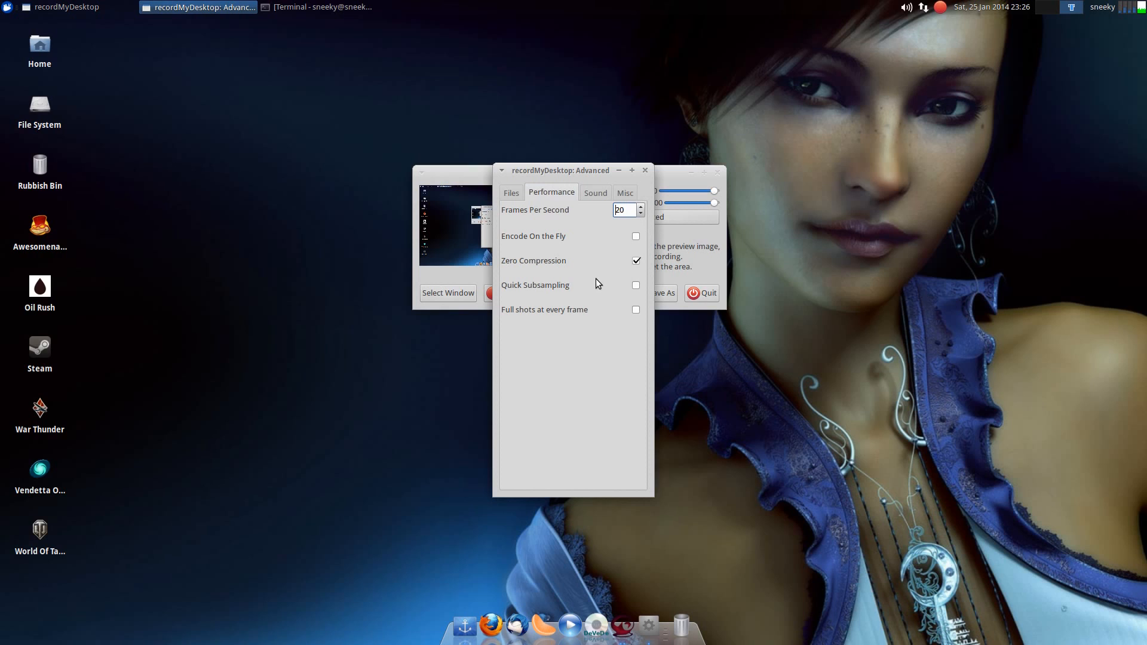
mouse_move(603, 236)
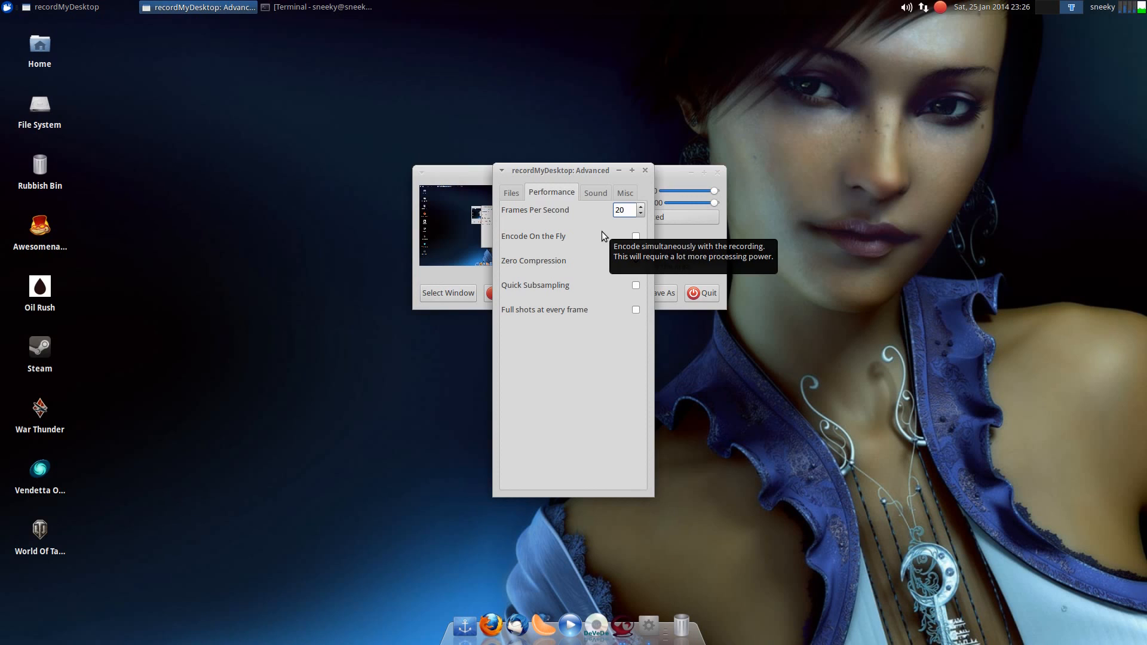
mouse_move(529, 241)
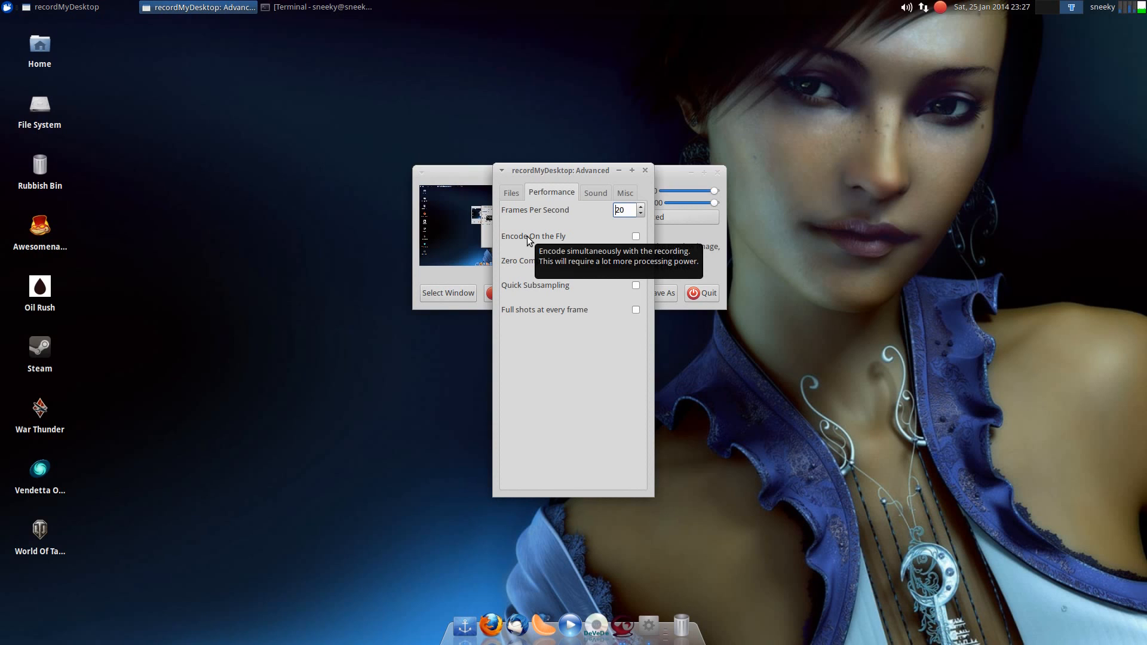
left_click(635, 260)
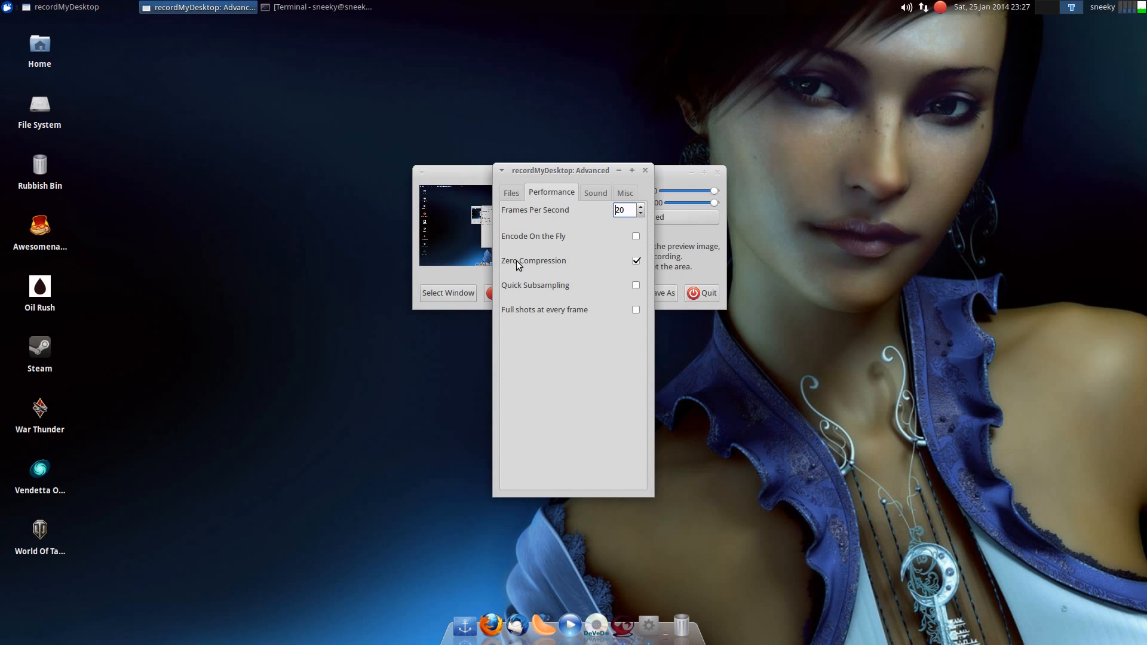
mouse_move(533, 261)
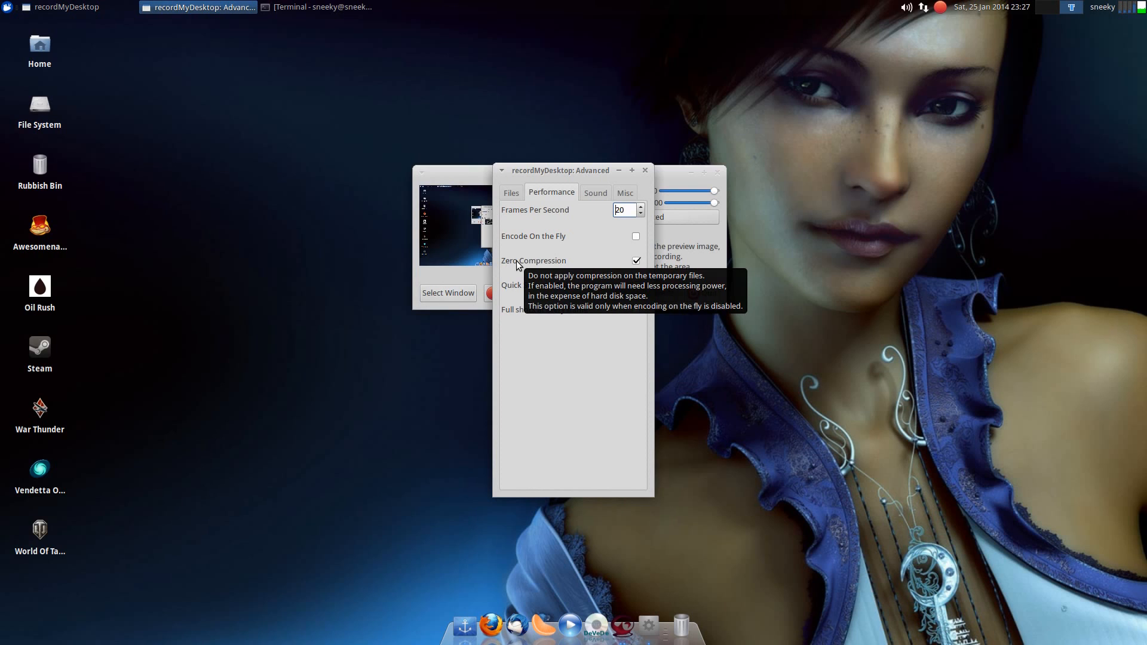
mouse_move(593, 423)
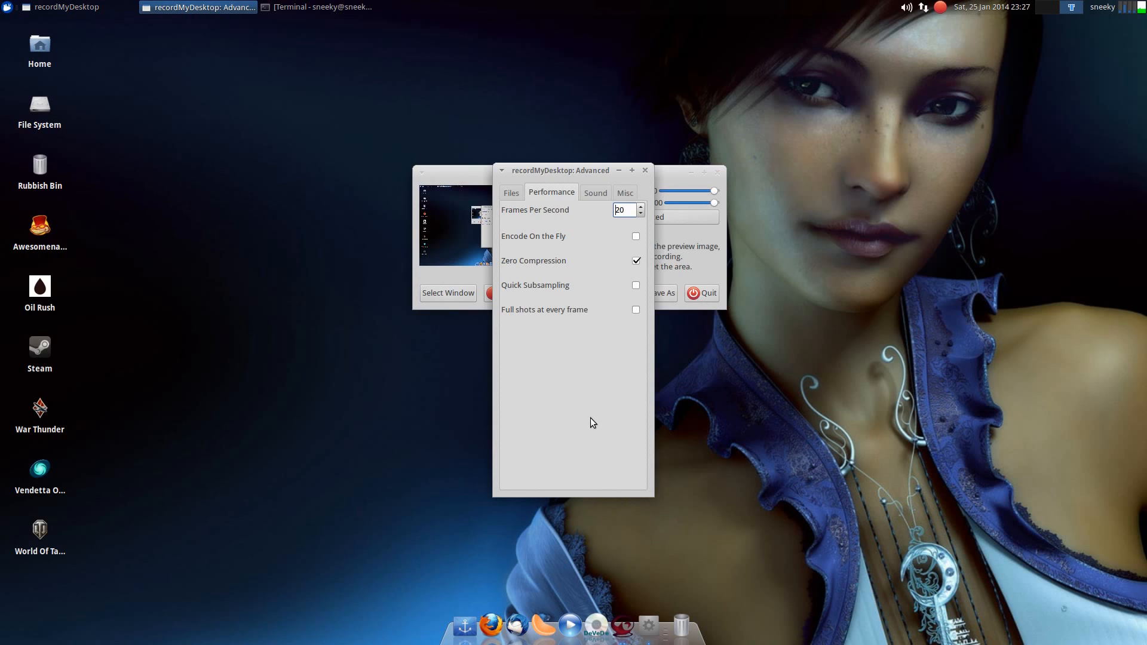
mouse_move(519, 291)
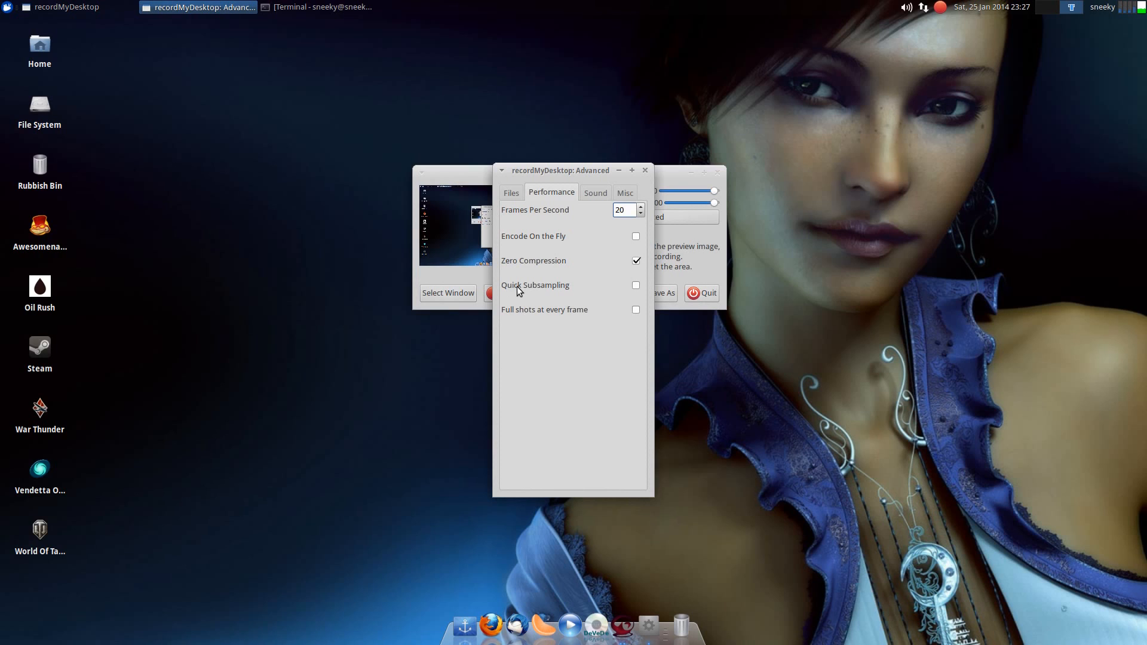
mouse_move(542, 293)
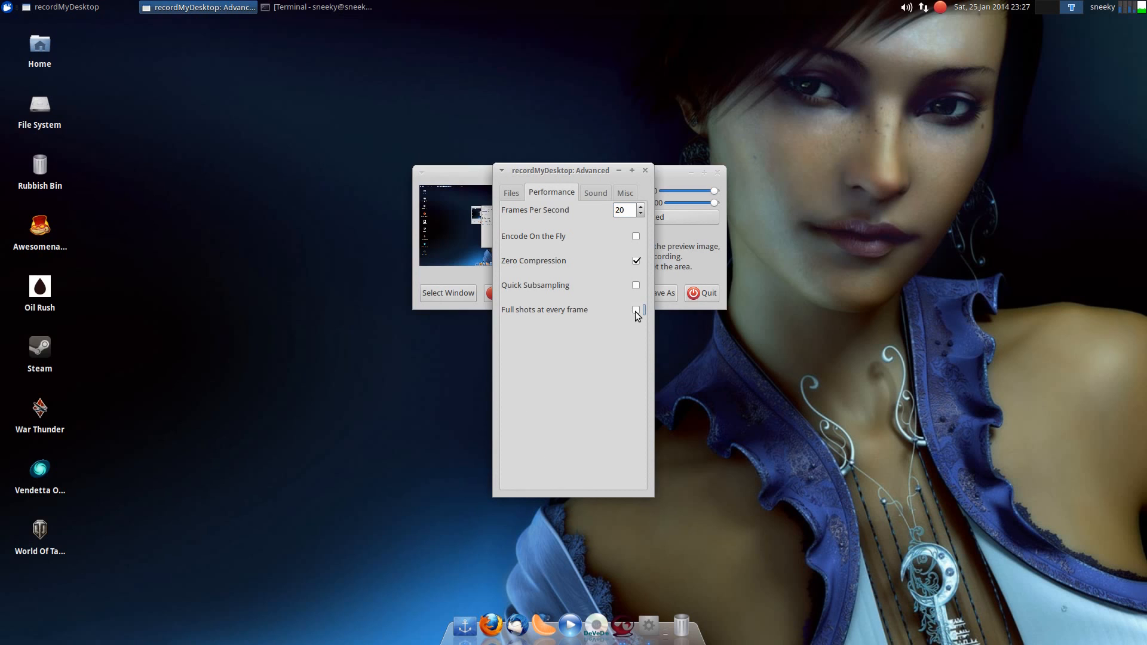
left_click(635, 310)
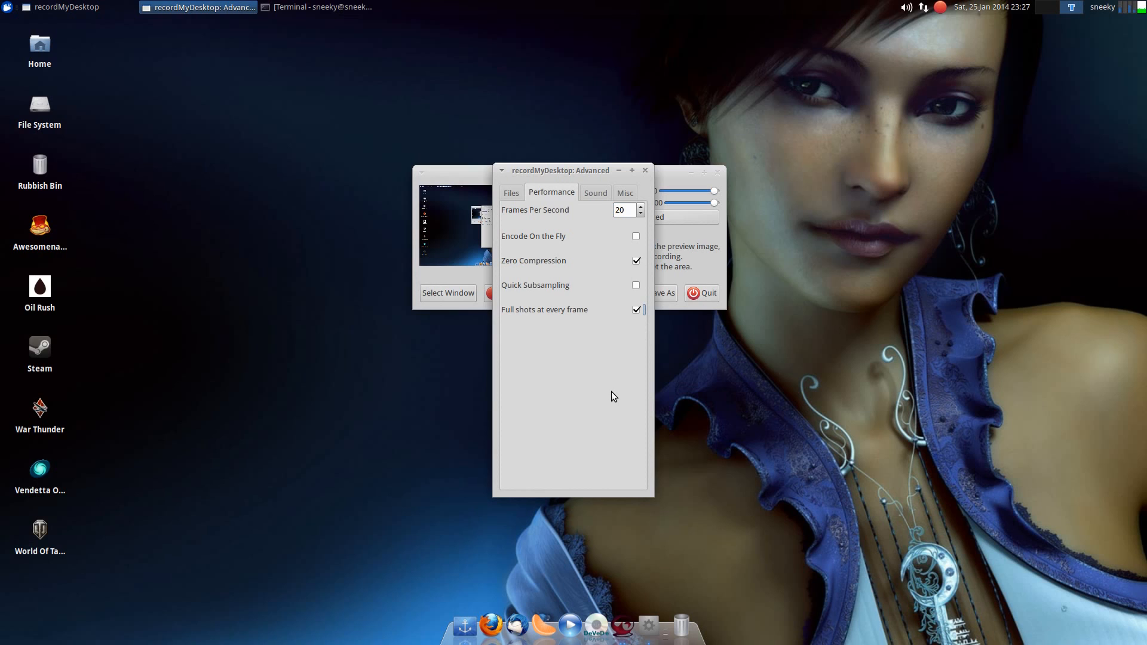
mouse_move(594, 377)
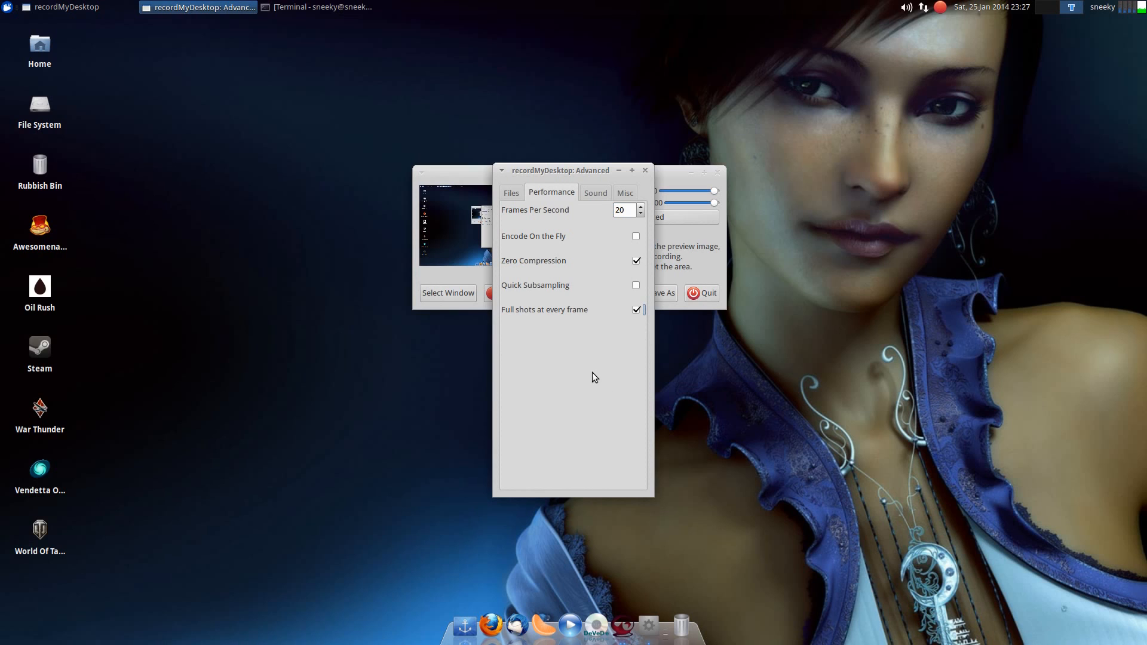
Set Sound frequency to 44100 and the device to lowercase 'default', channels staying at 1
left_click(595, 192)
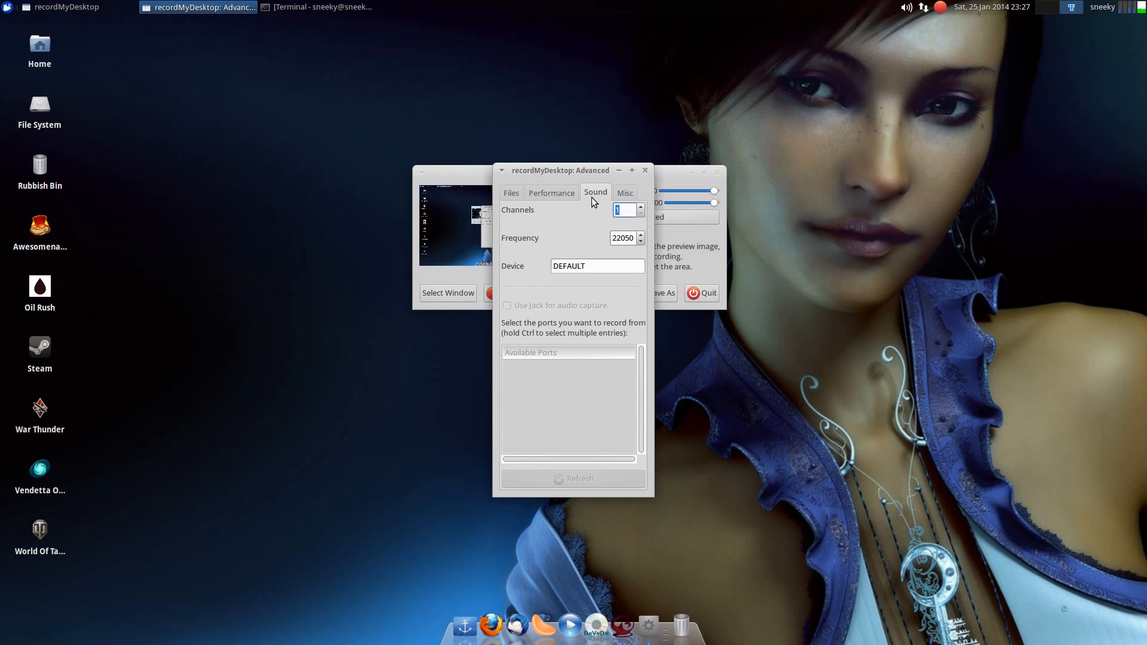
mouse_move(573, 314)
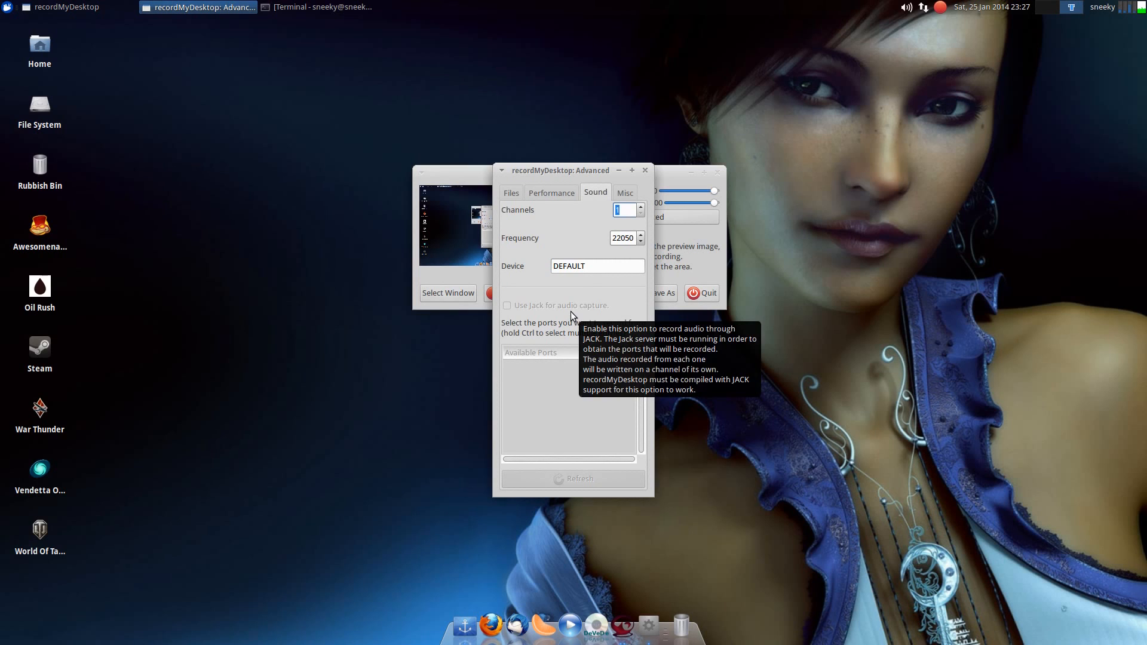
mouse_move(586, 290)
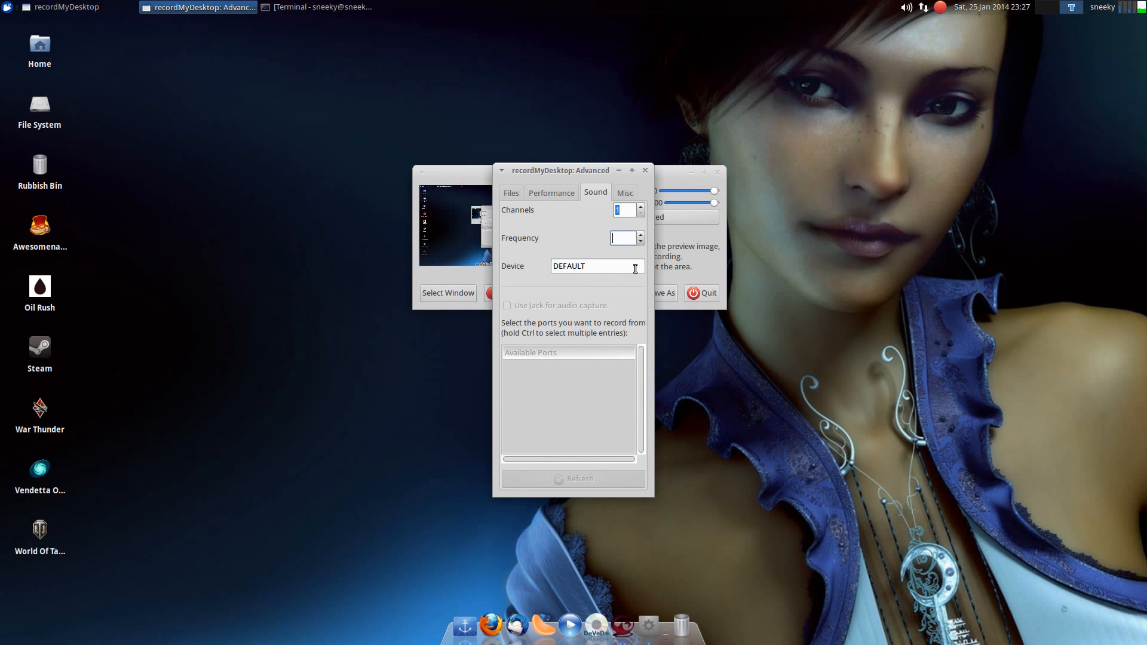
type("44100")
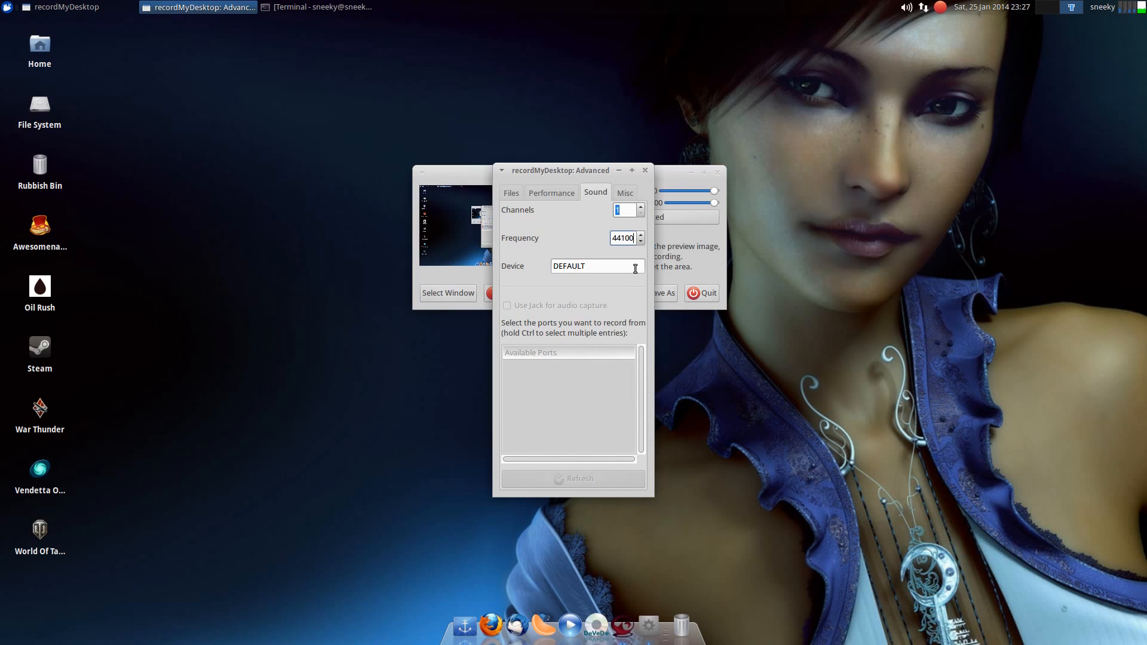
mouse_move(617, 291)
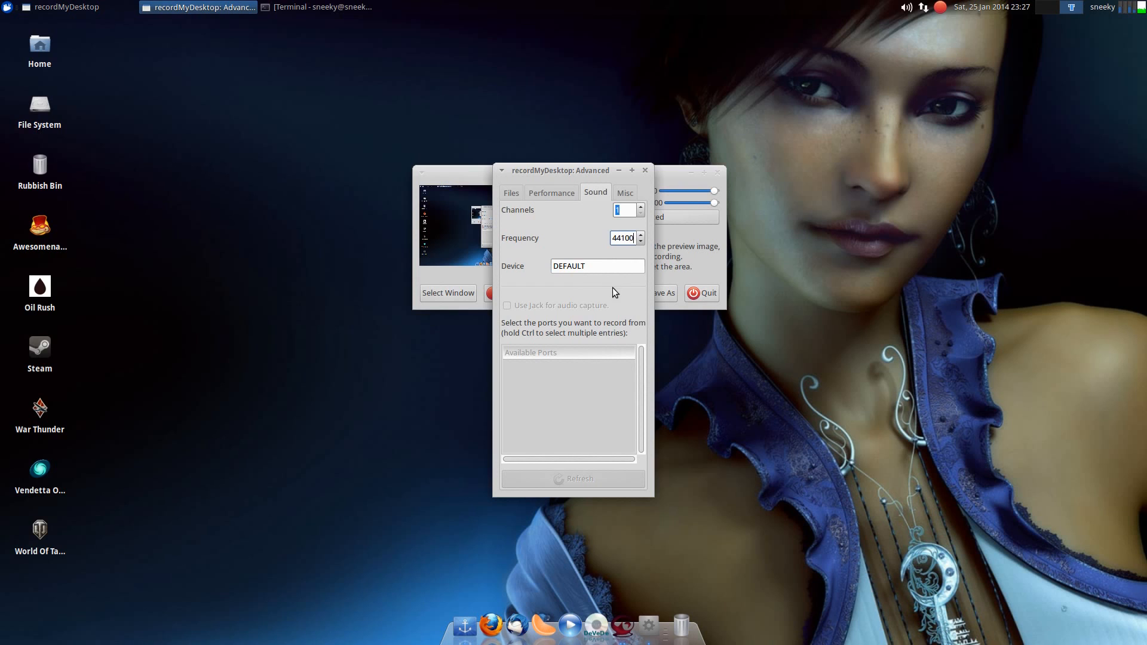
mouse_move(596, 266)
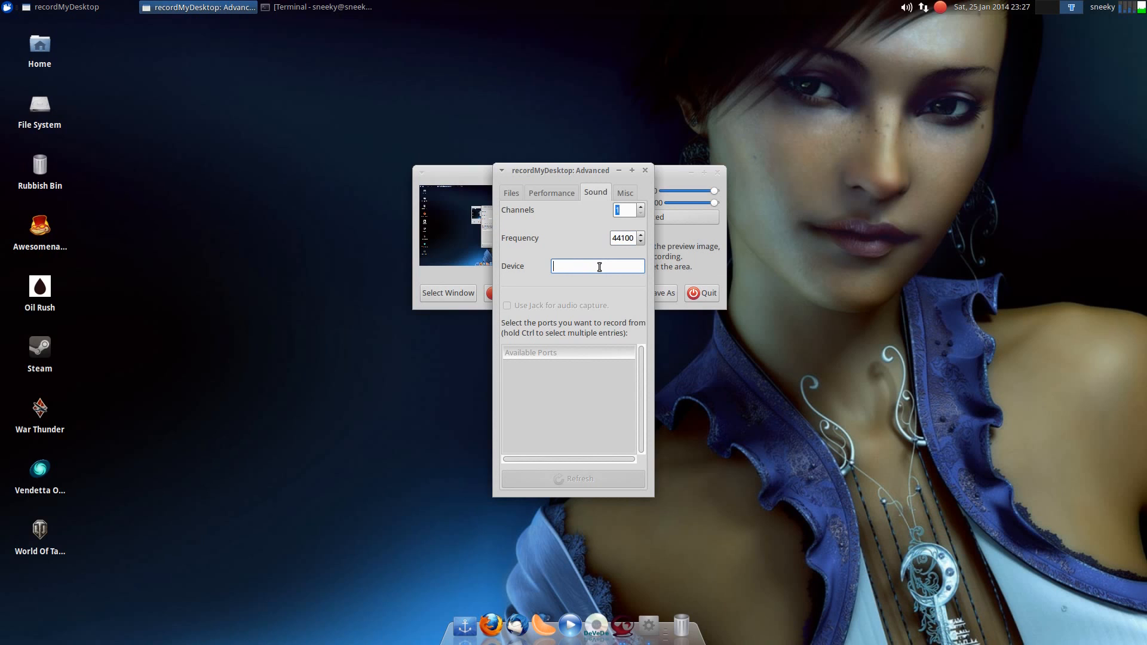
type("default")
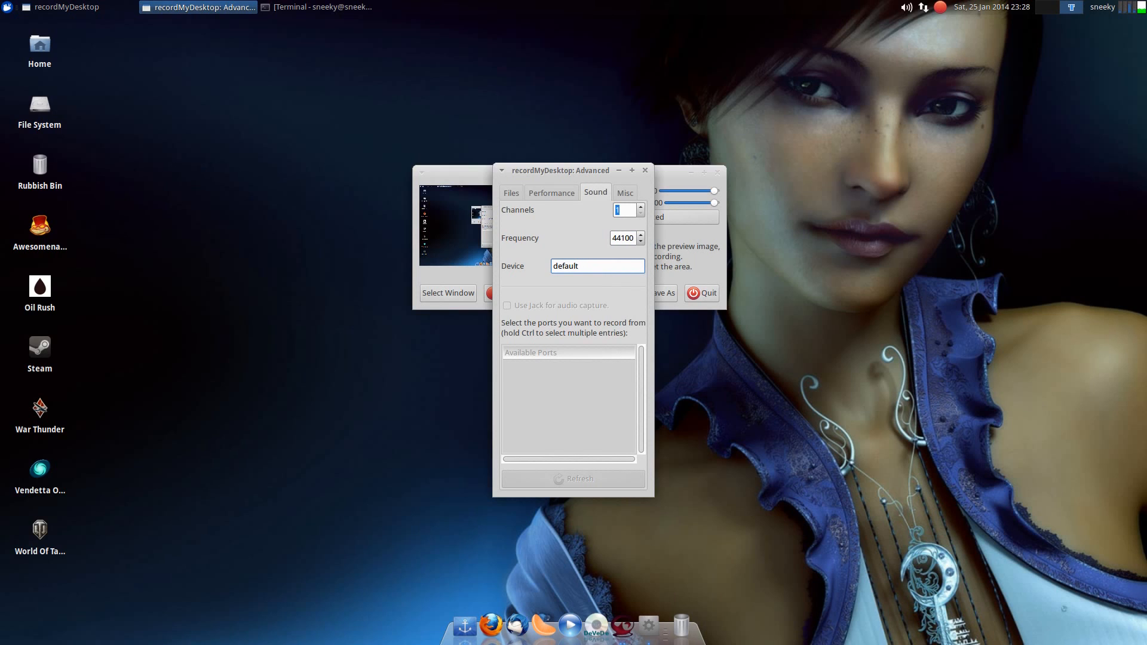
left_click(593, 265)
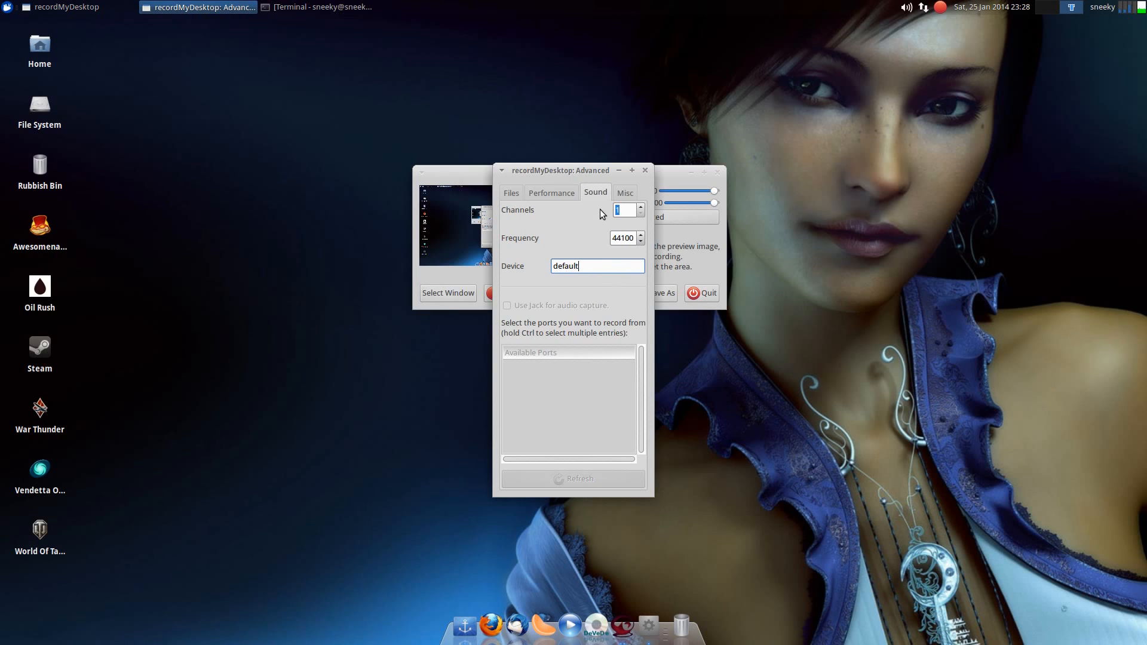
Review the Misc and Sound options, then return to Performance confirming 20 fps
left_click(624, 193)
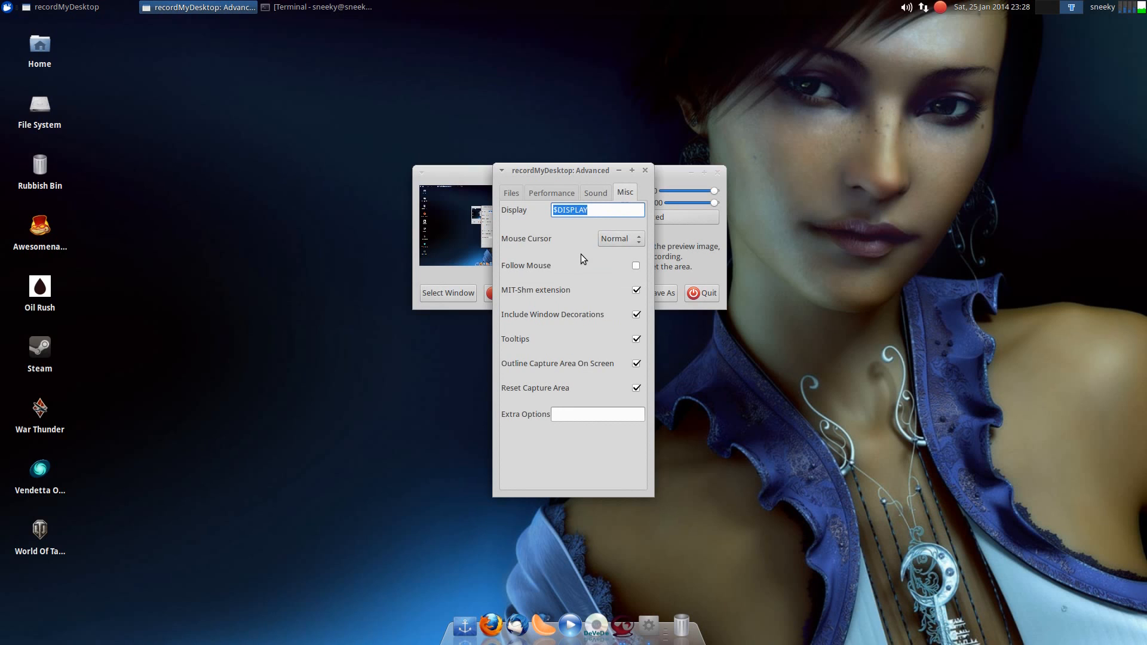
mouse_move(581, 283)
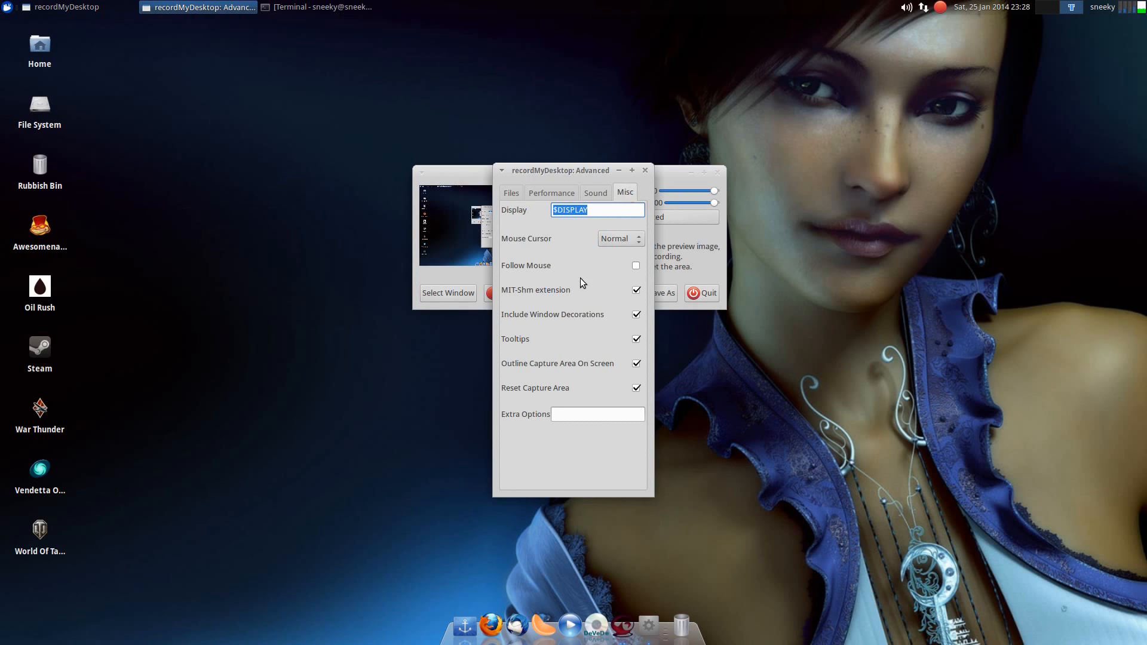
mouse_move(571, 252)
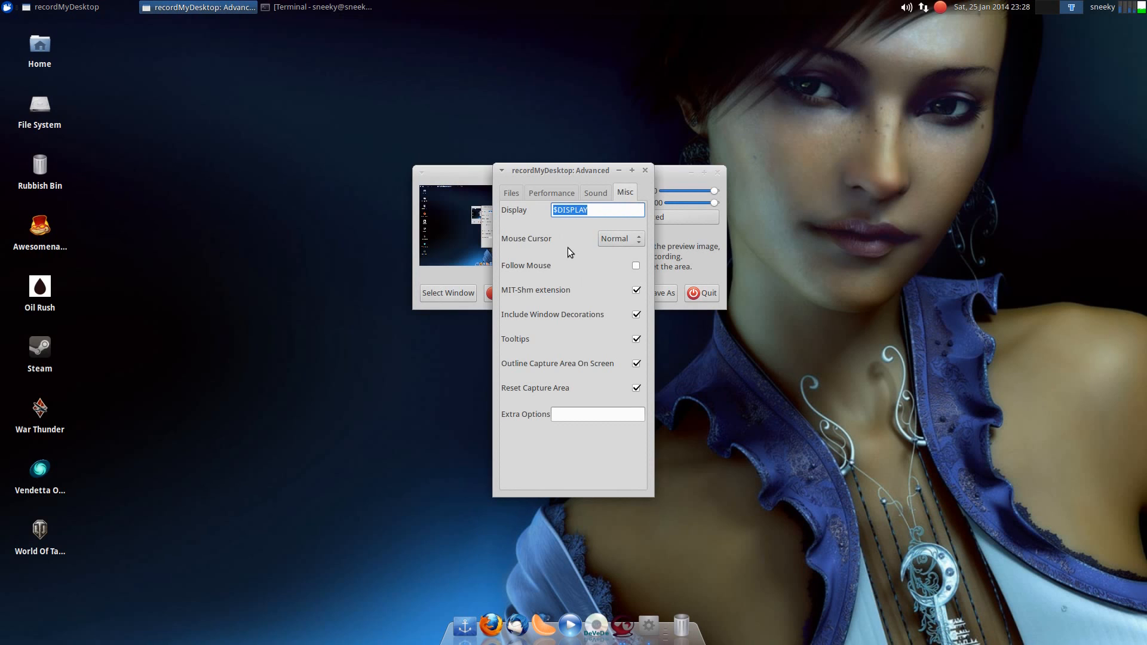
left_click(595, 193)
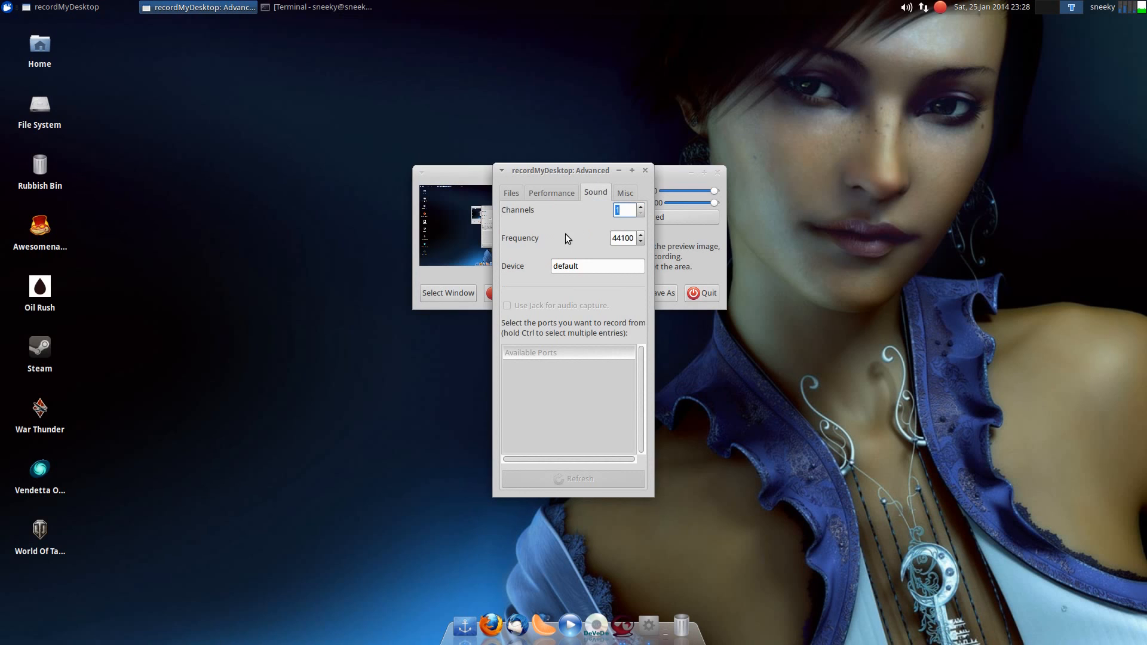
mouse_move(591, 269)
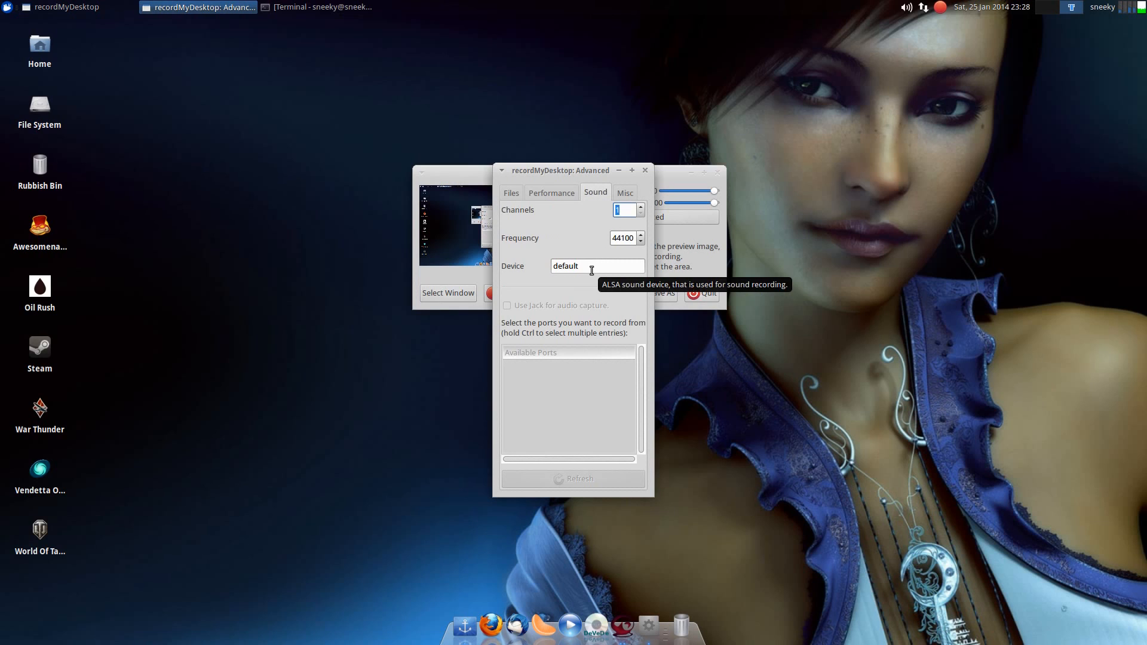
mouse_move(590, 293)
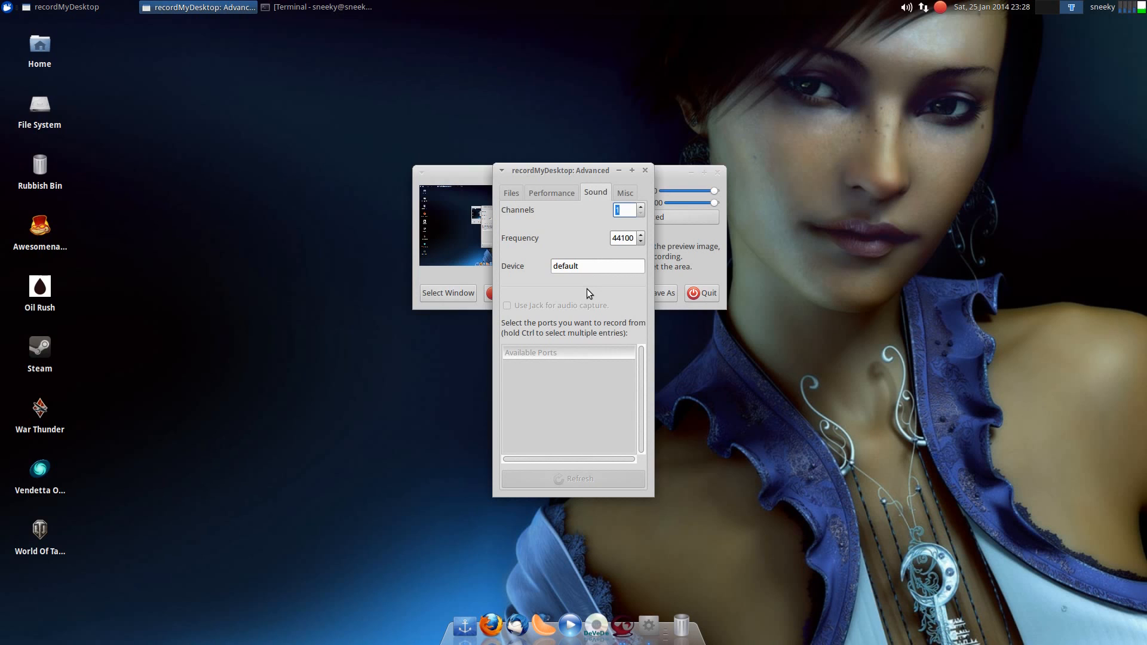
left_click(551, 192)
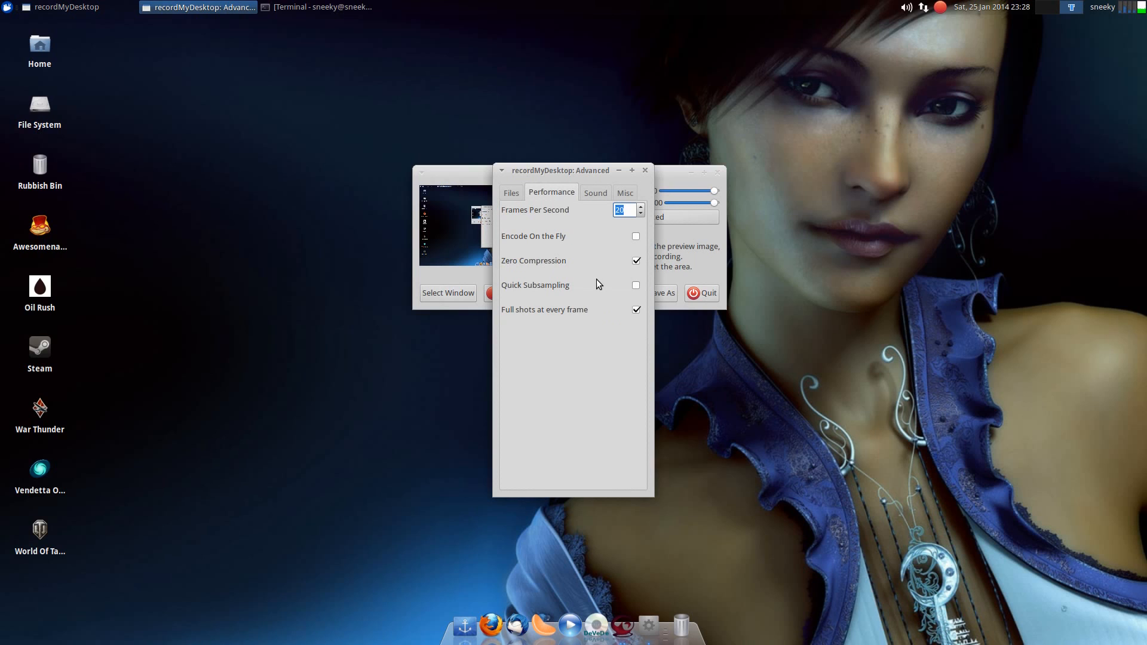
mouse_move(620, 234)
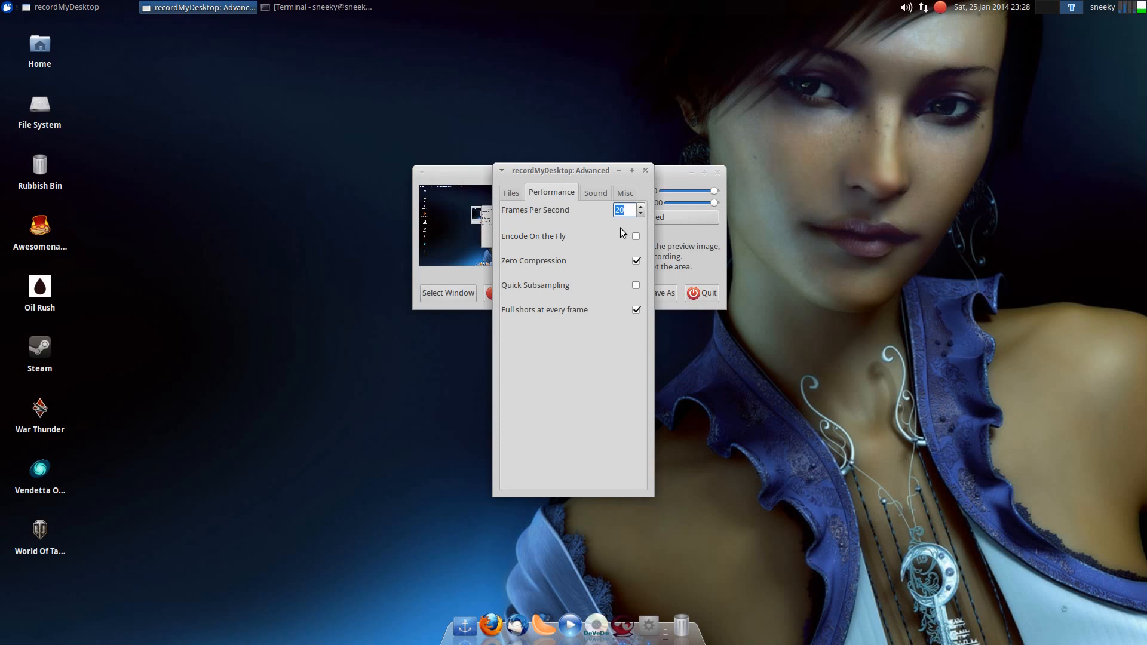
Check the Files settings and close the Advanced dialog, leaving the main window
left_click(510, 193)
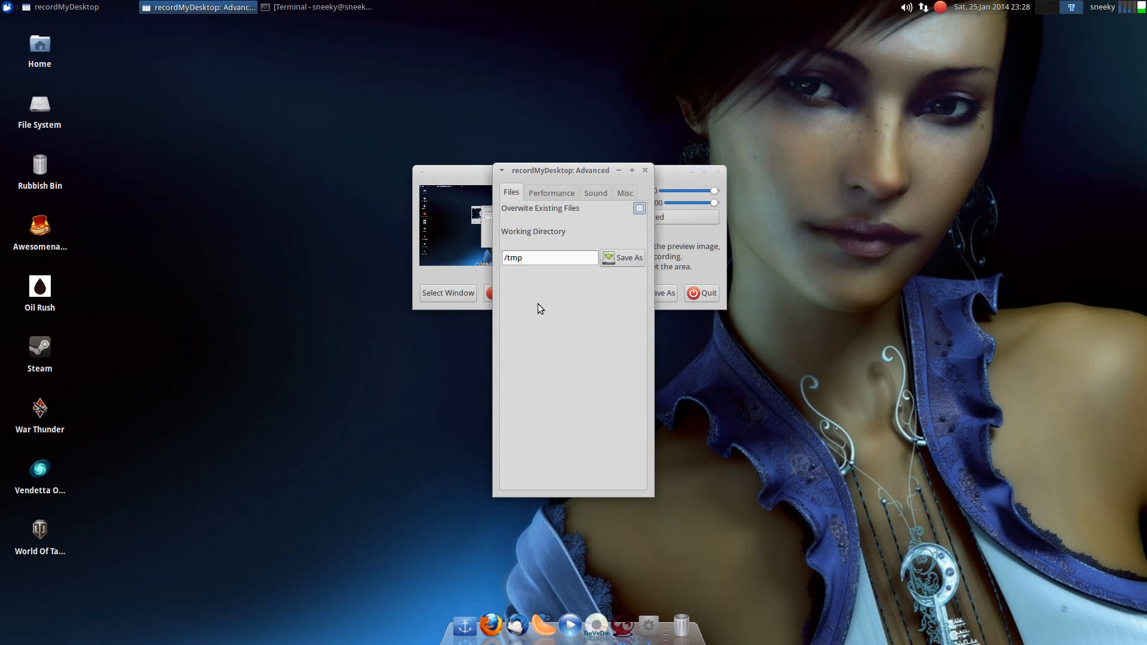
left_click(644, 170)
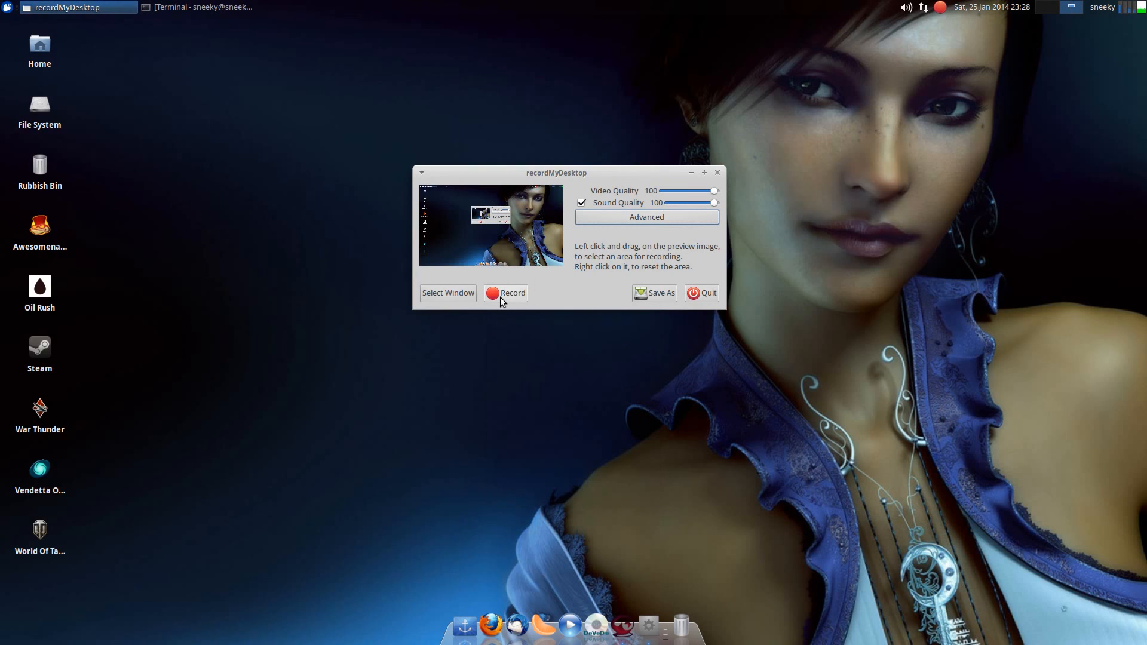
mouse_move(505, 293)
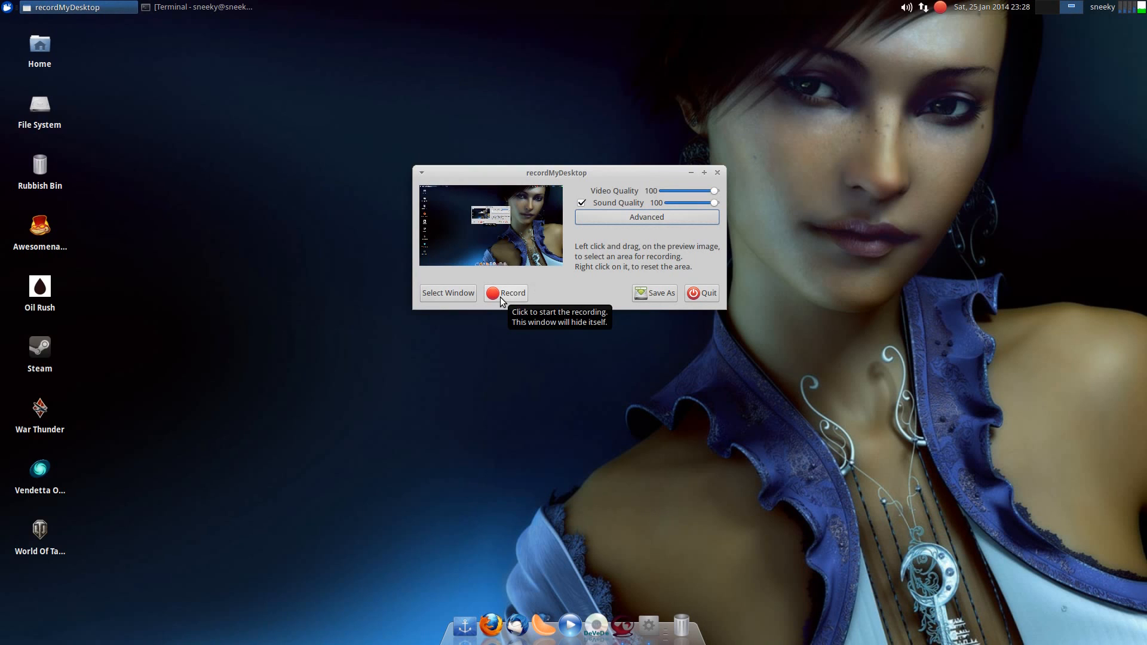
mouse_move(939, 9)
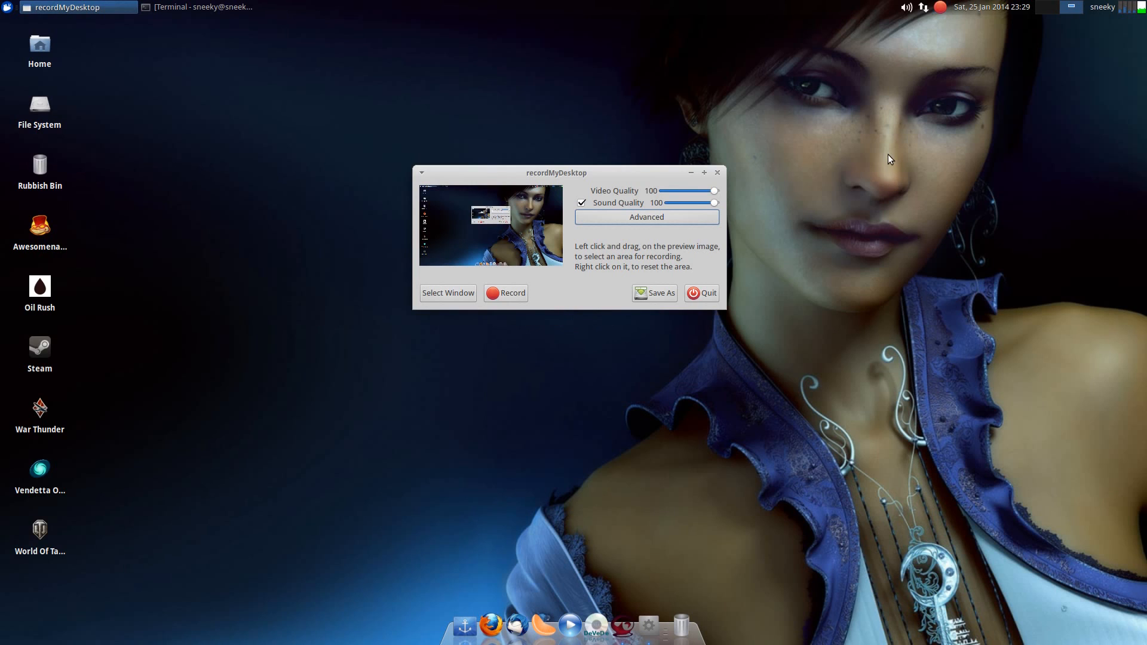
mouse_move(144, 84)
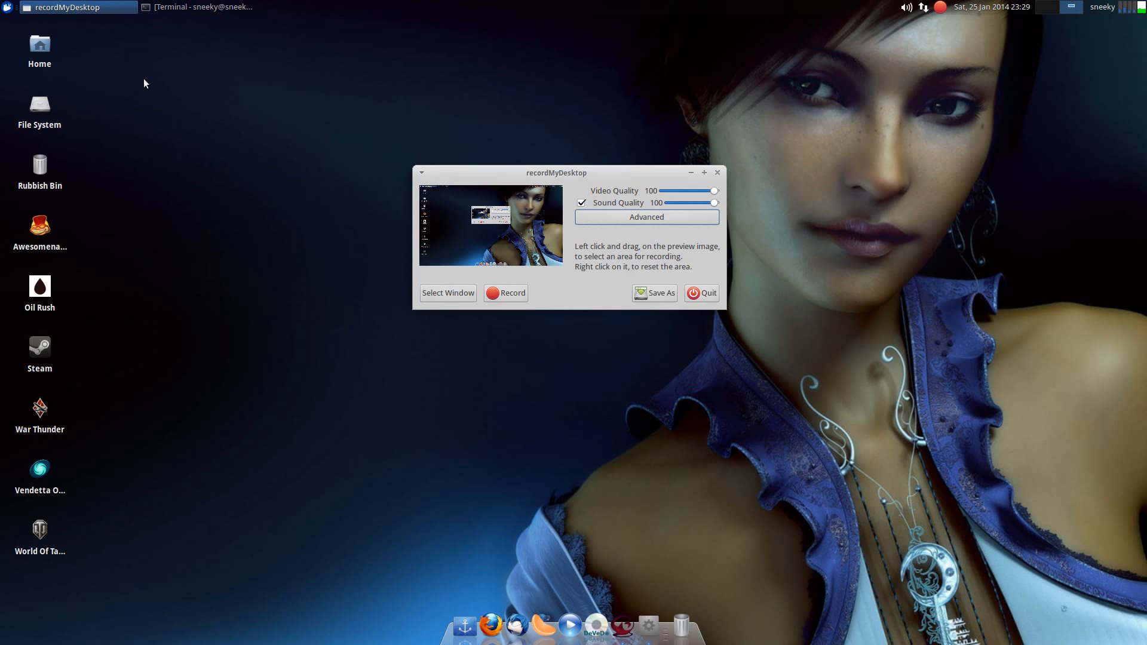
mouse_move(235, 84)
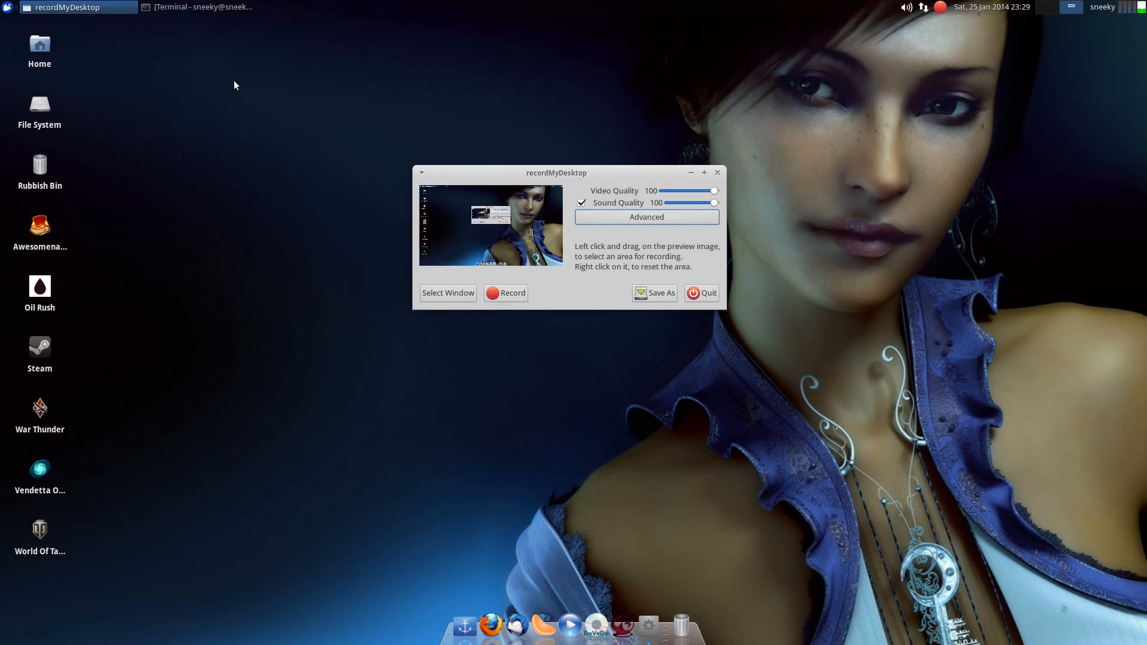
mouse_move(608, 403)
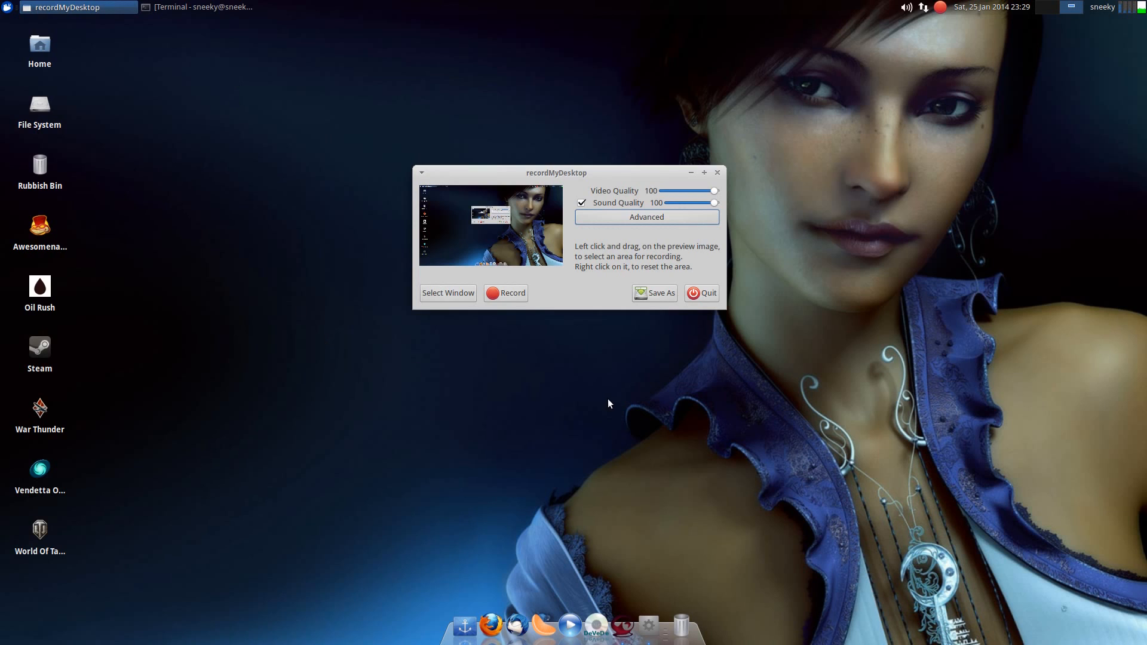
mouse_move(634, 381)
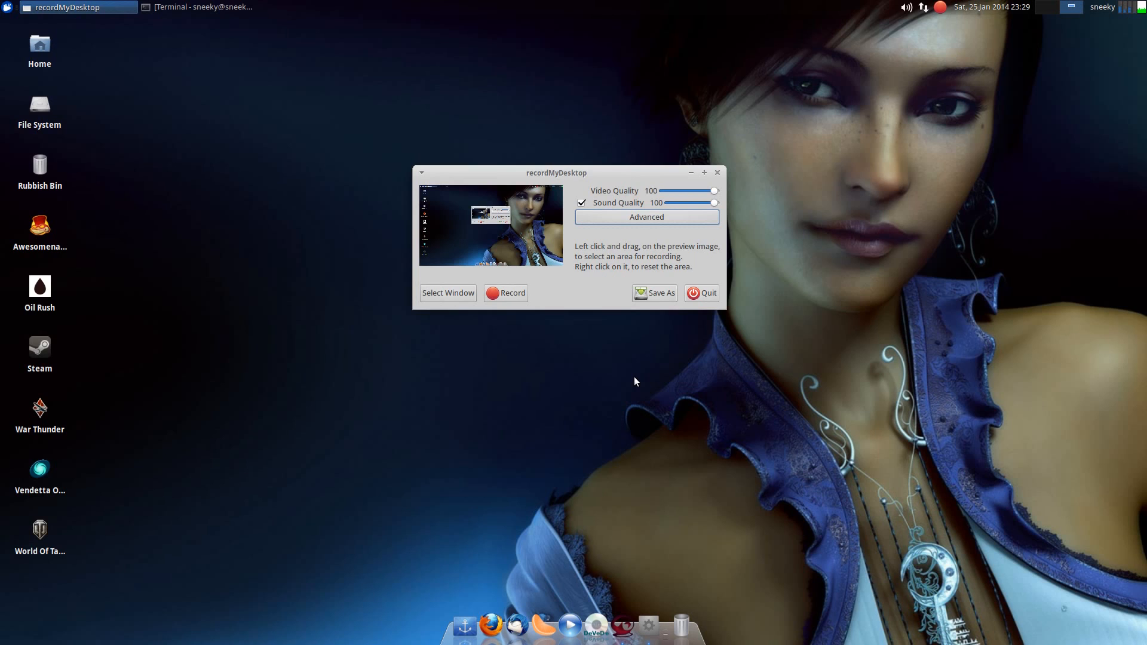
mouse_move(646, 374)
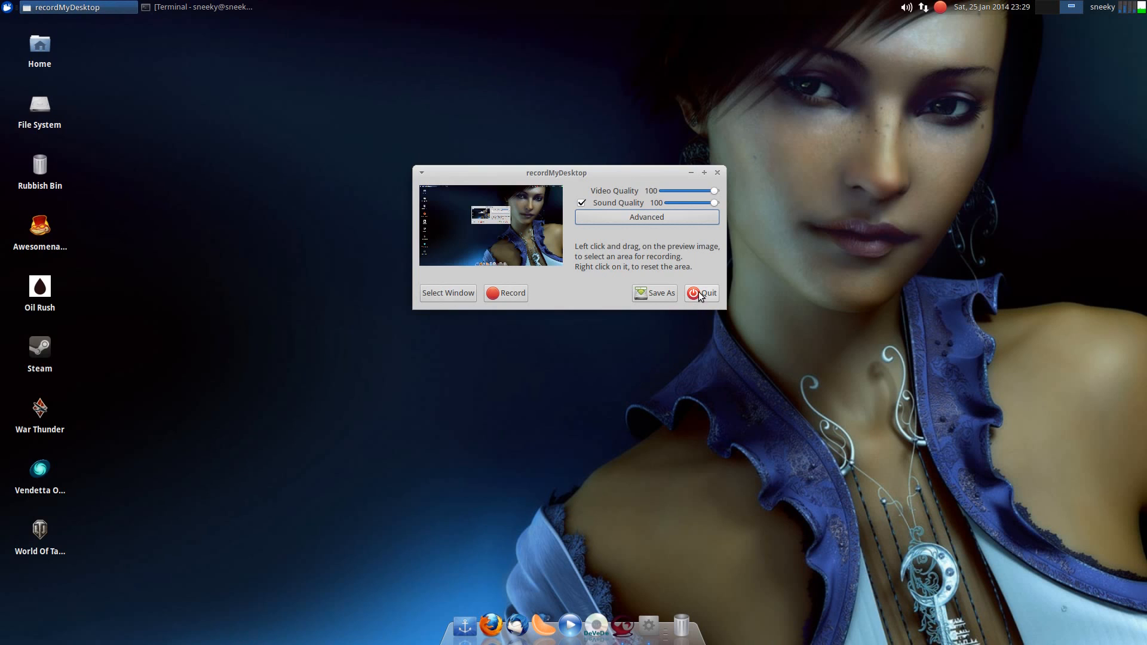
mouse_move(701, 293)
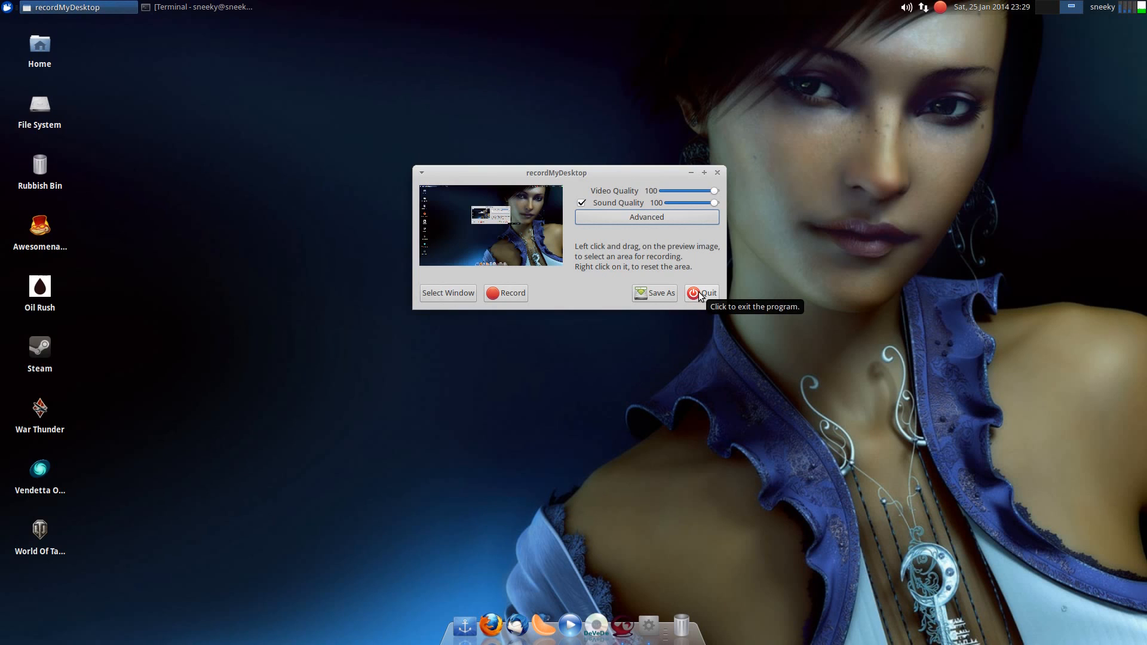
Quit recordMyDesktop so only the bare desktop remains
left_click(701, 293)
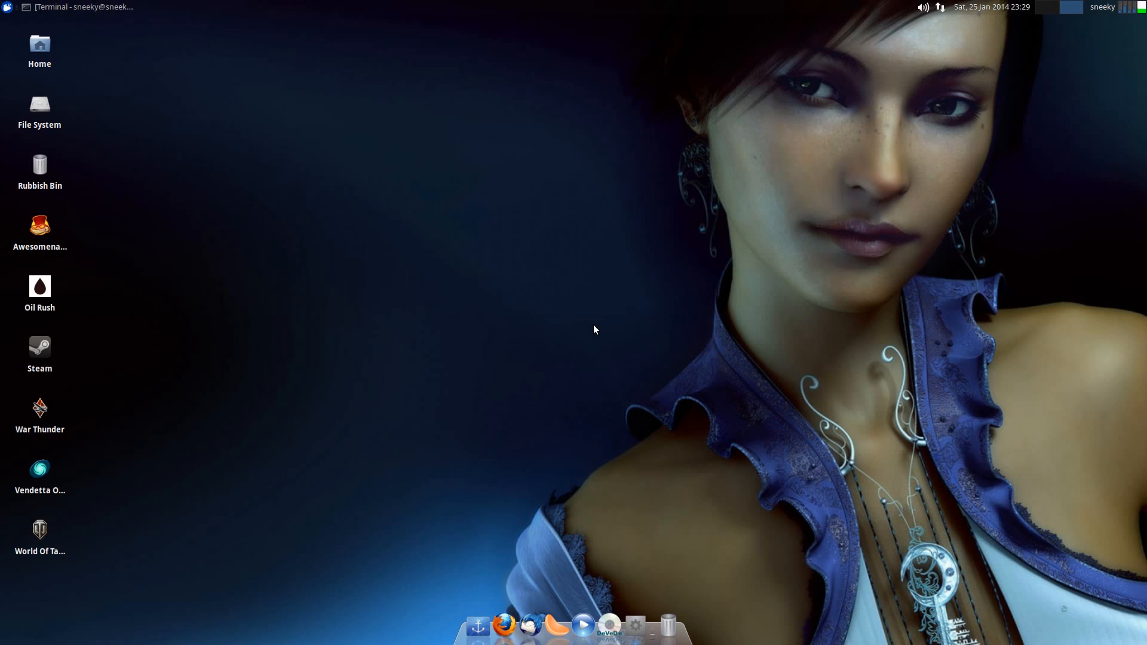
mouse_move(558, 286)
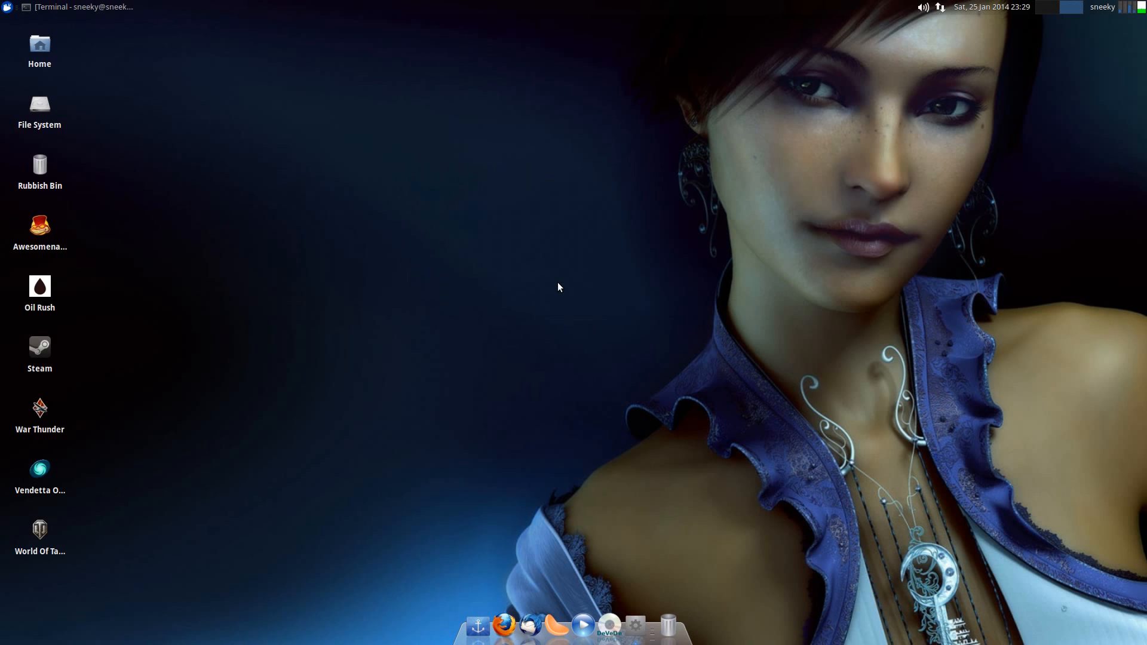